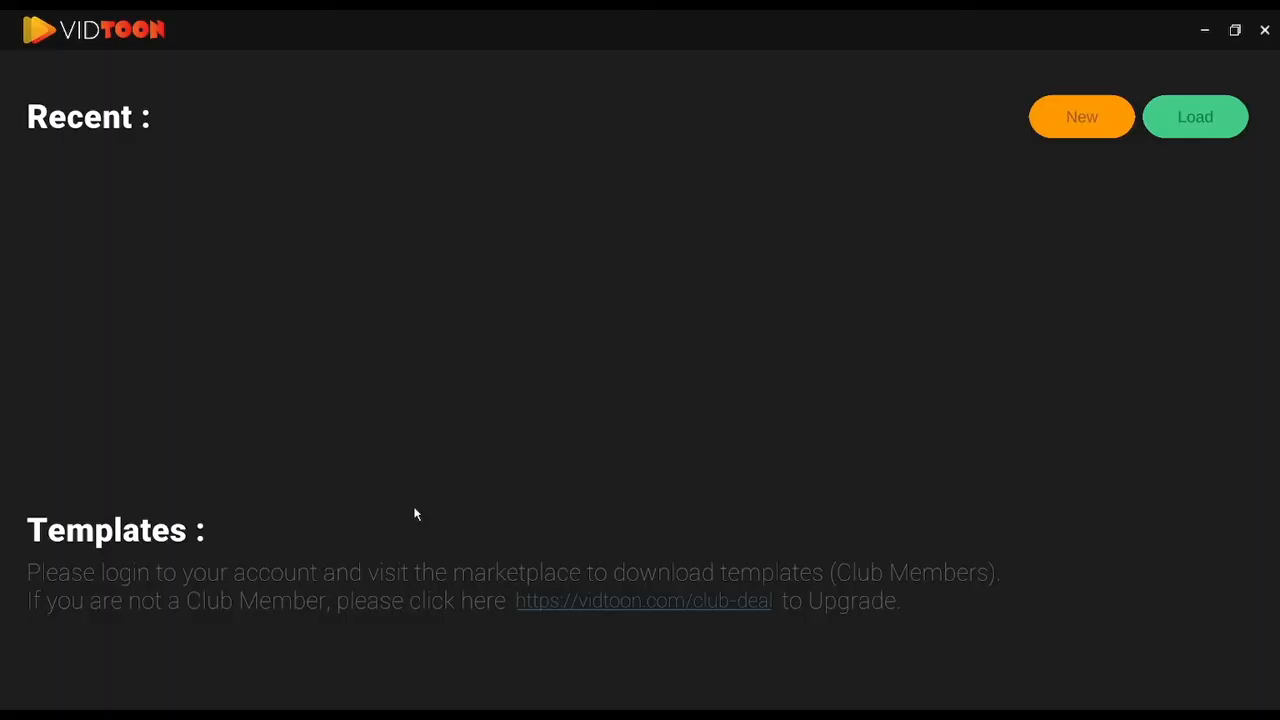
{"action": "mouse_move", "coordinate": [370, 536]}
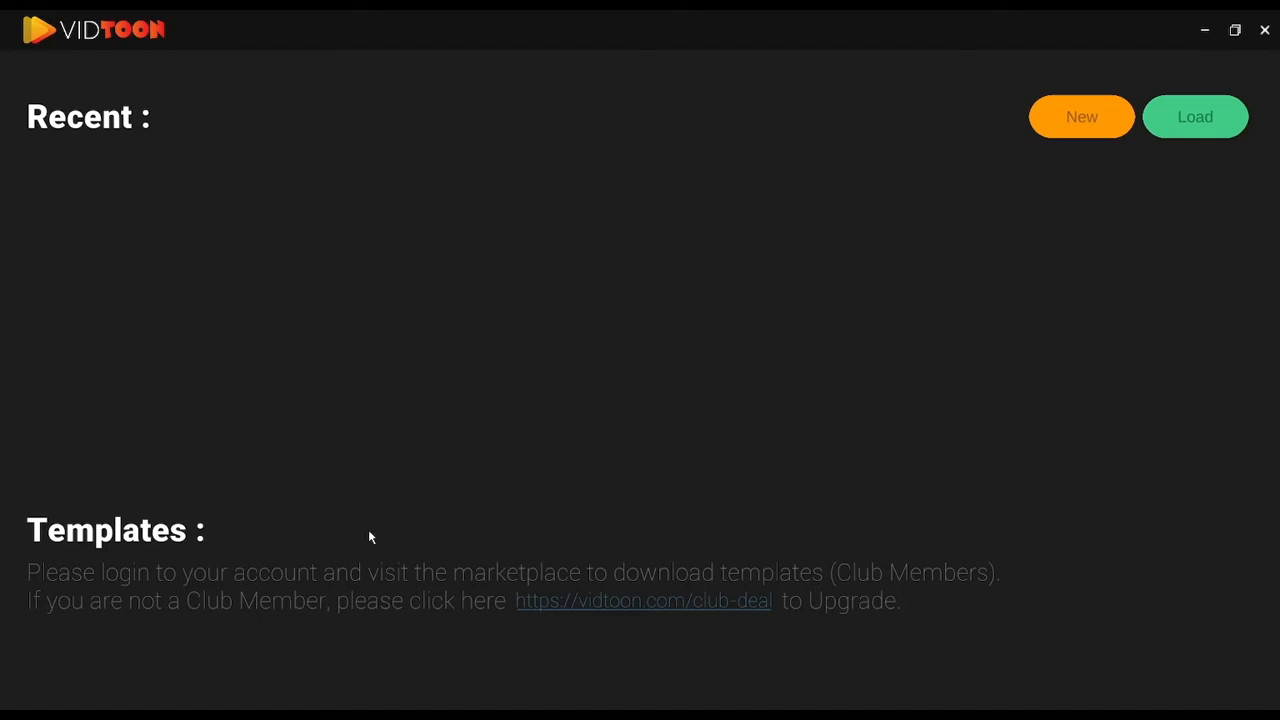
{"action": "mouse_move", "coordinate": [710, 328]}
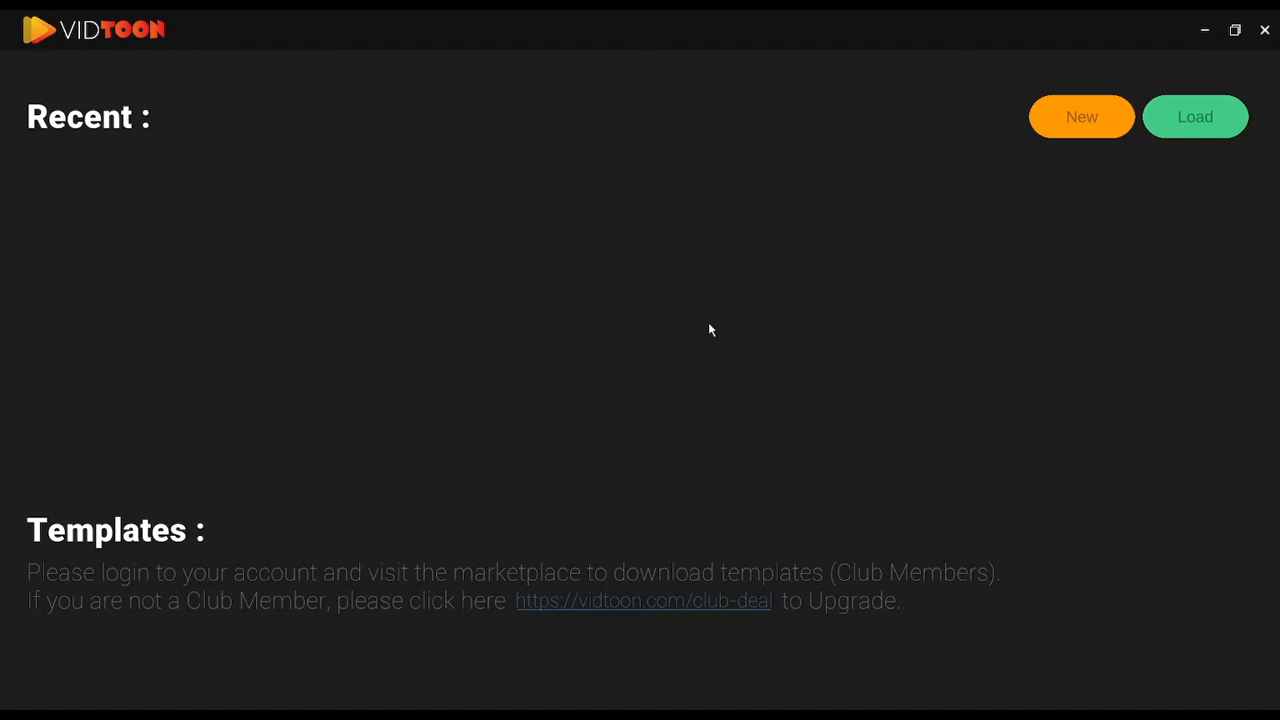
{"action": "mouse_move", "coordinate": [736, 248]}
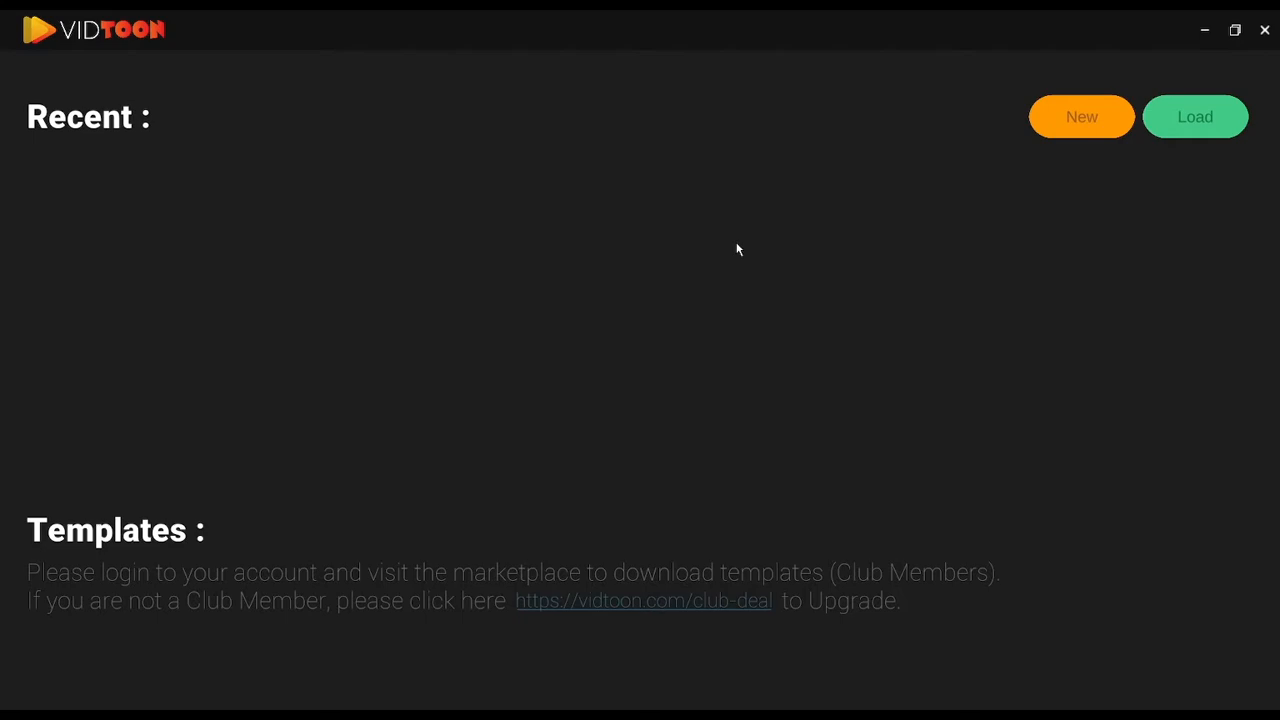
{"action": "mouse_move", "coordinate": [896, 290]}
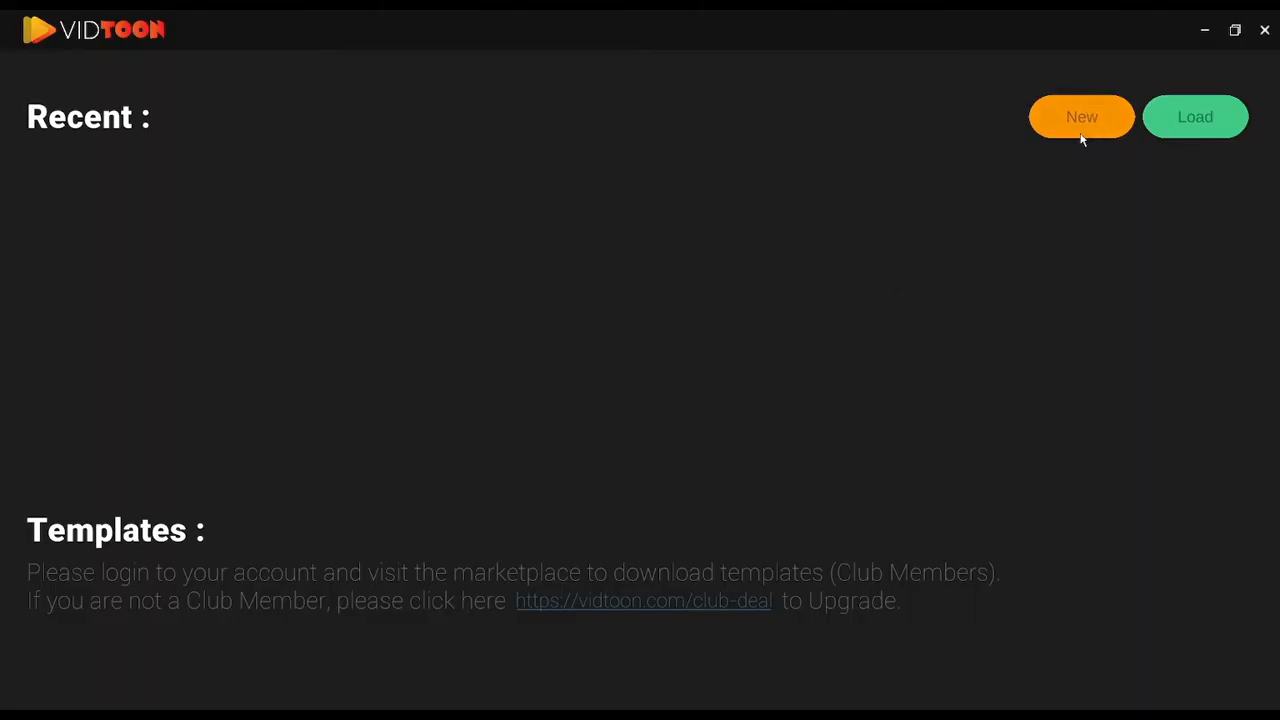
Step: Start a new project named 'New project'
{"action": "left_click", "coordinate": [1080, 116]}
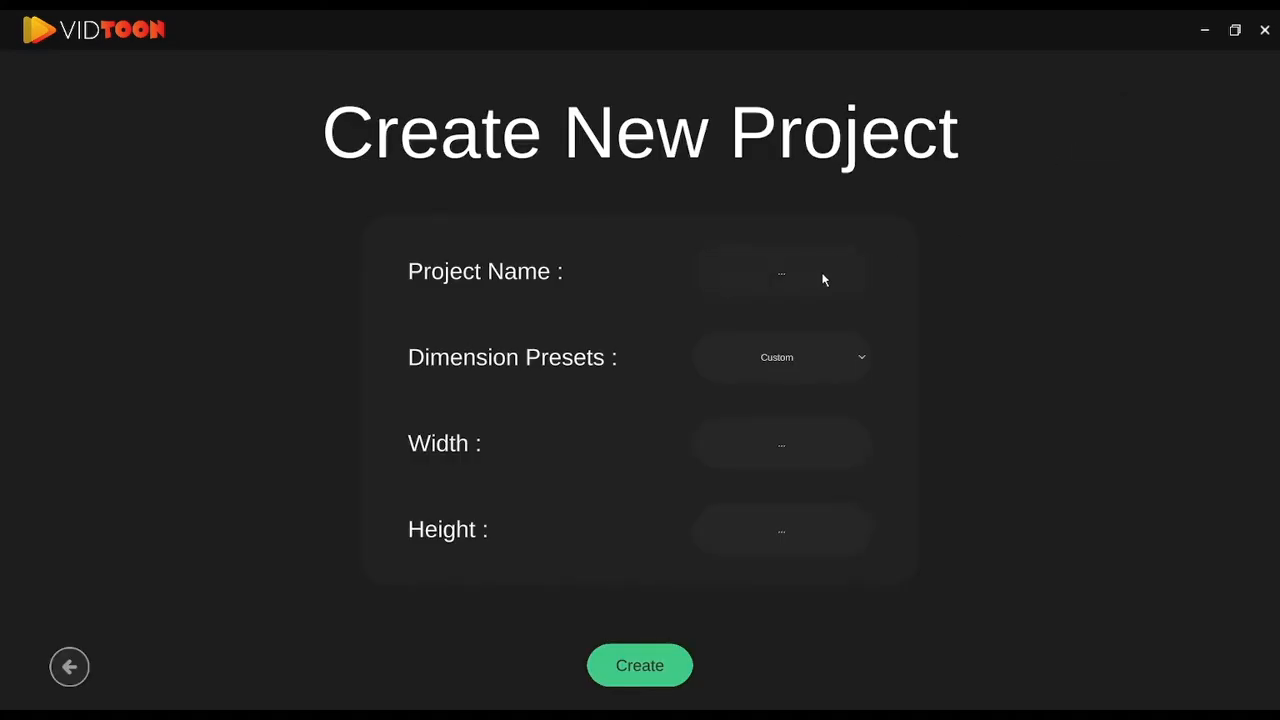
{"action": "type", "text": "New project"}
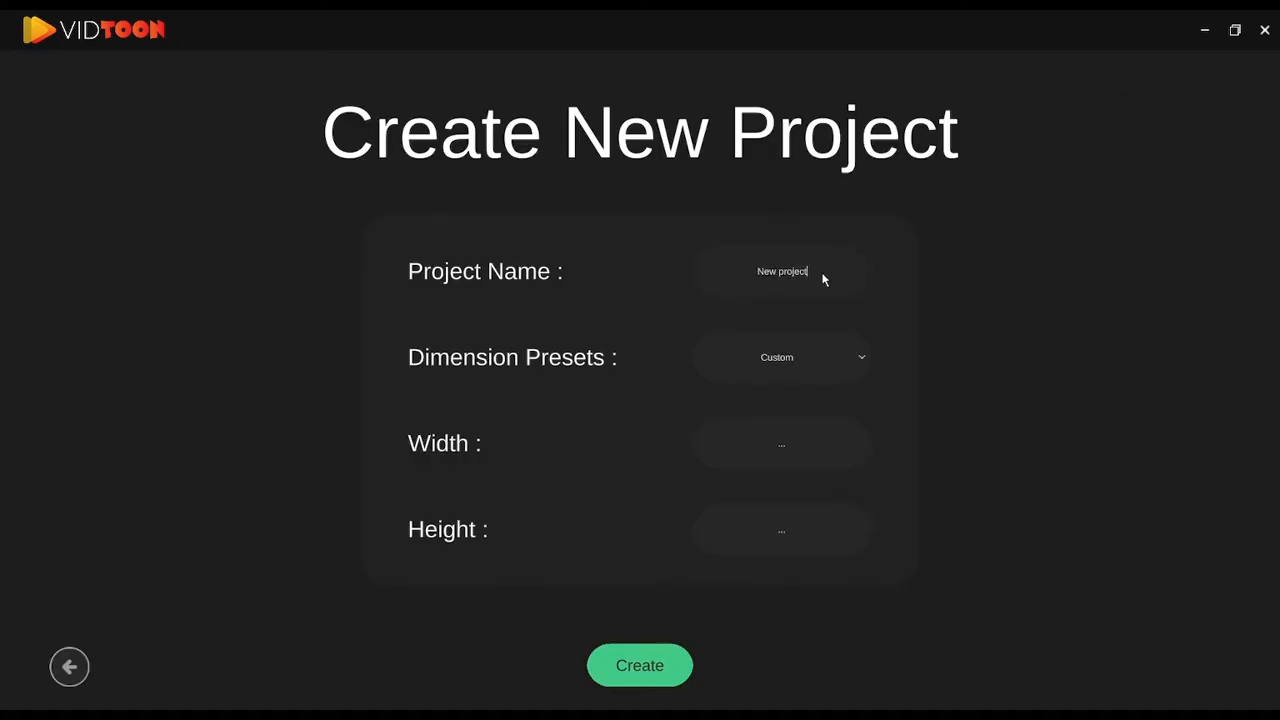
{"action": "double_click", "coordinate": [788, 272]}
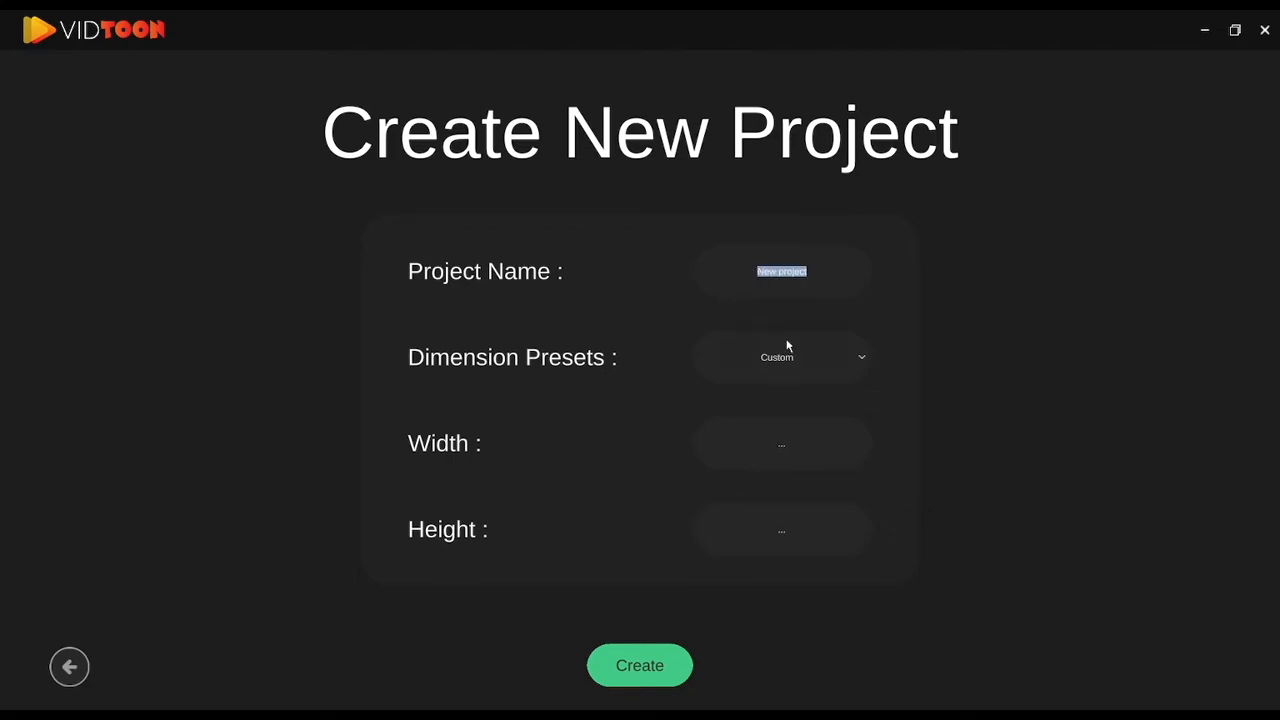
{"action": "mouse_move", "coordinate": [864, 362]}
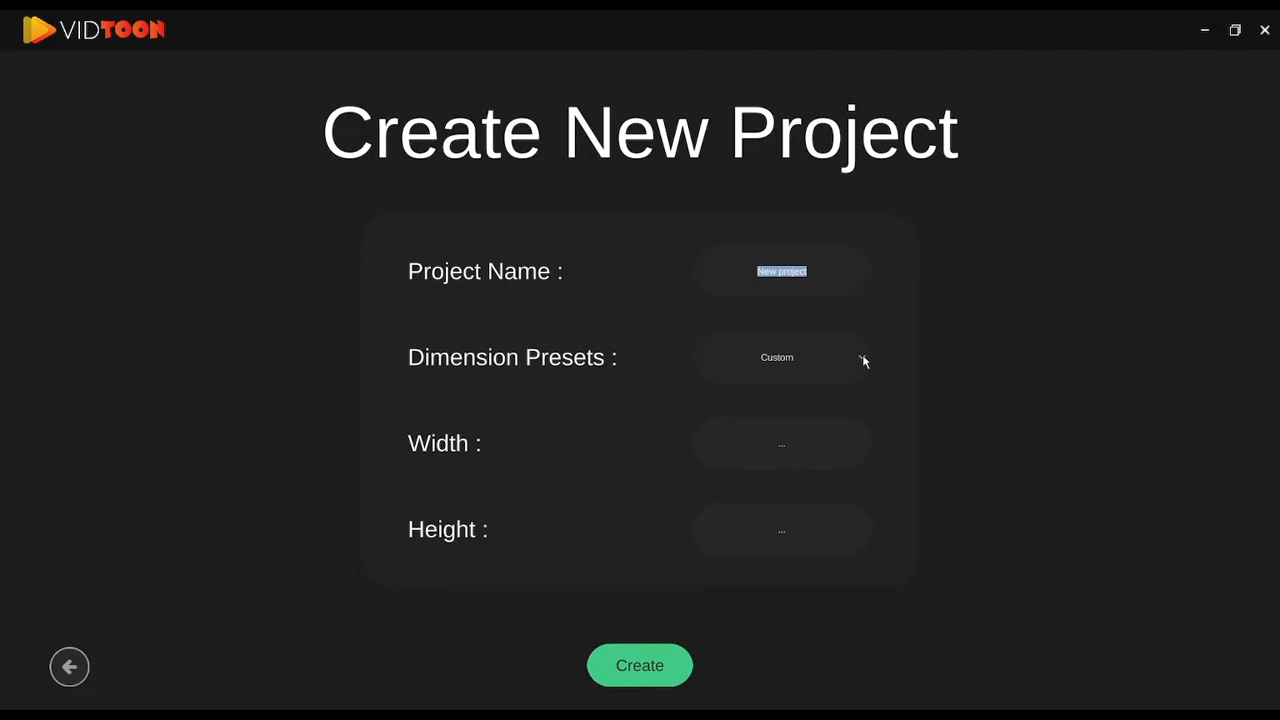
Step: Choose the Youtube video dimension preset with height 1080
{"action": "left_click", "coordinate": [780, 356]}
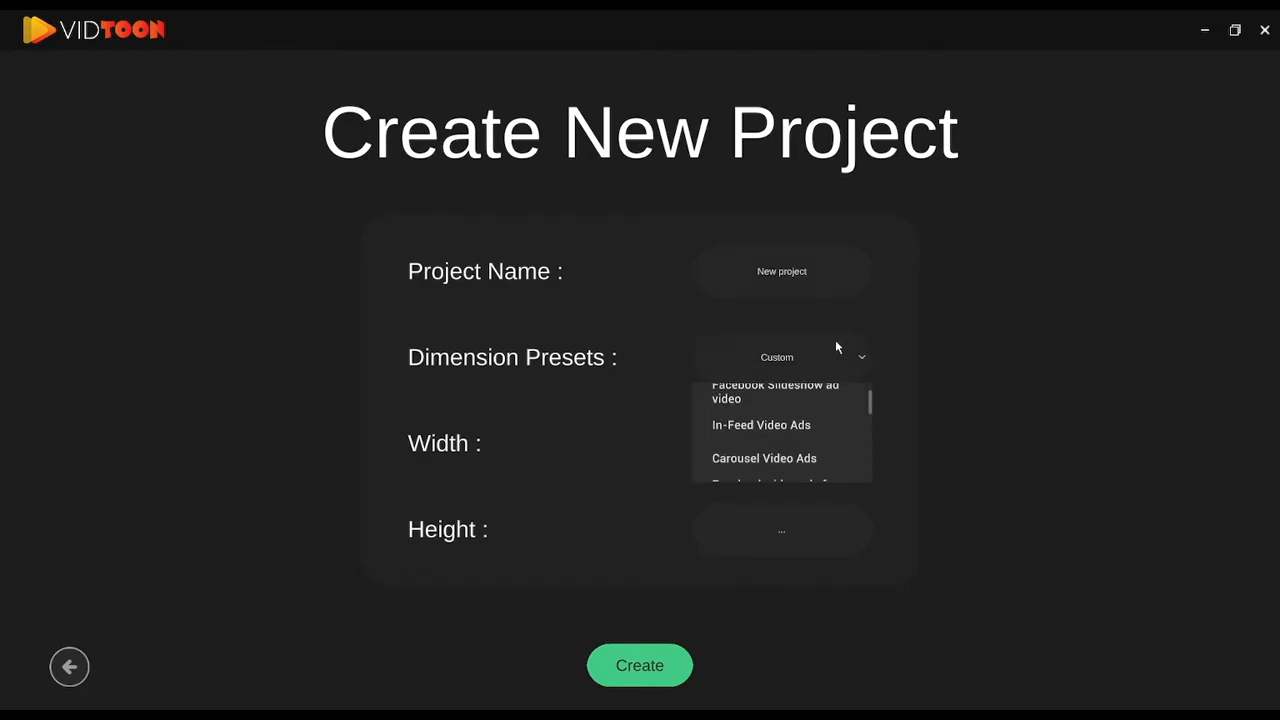
{"action": "scroll", "scroll_direction": "down", "scroll_amount": 3}
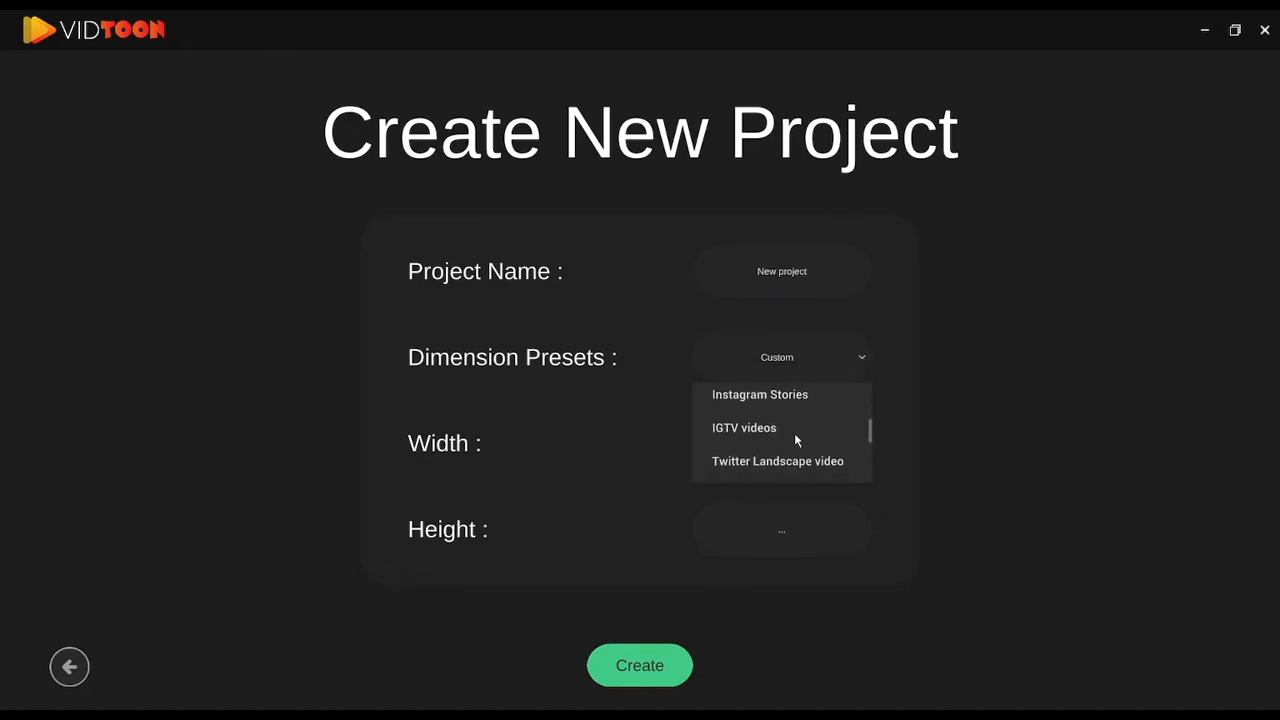
{"action": "scroll", "scroll_direction": "down", "scroll_amount": 3}
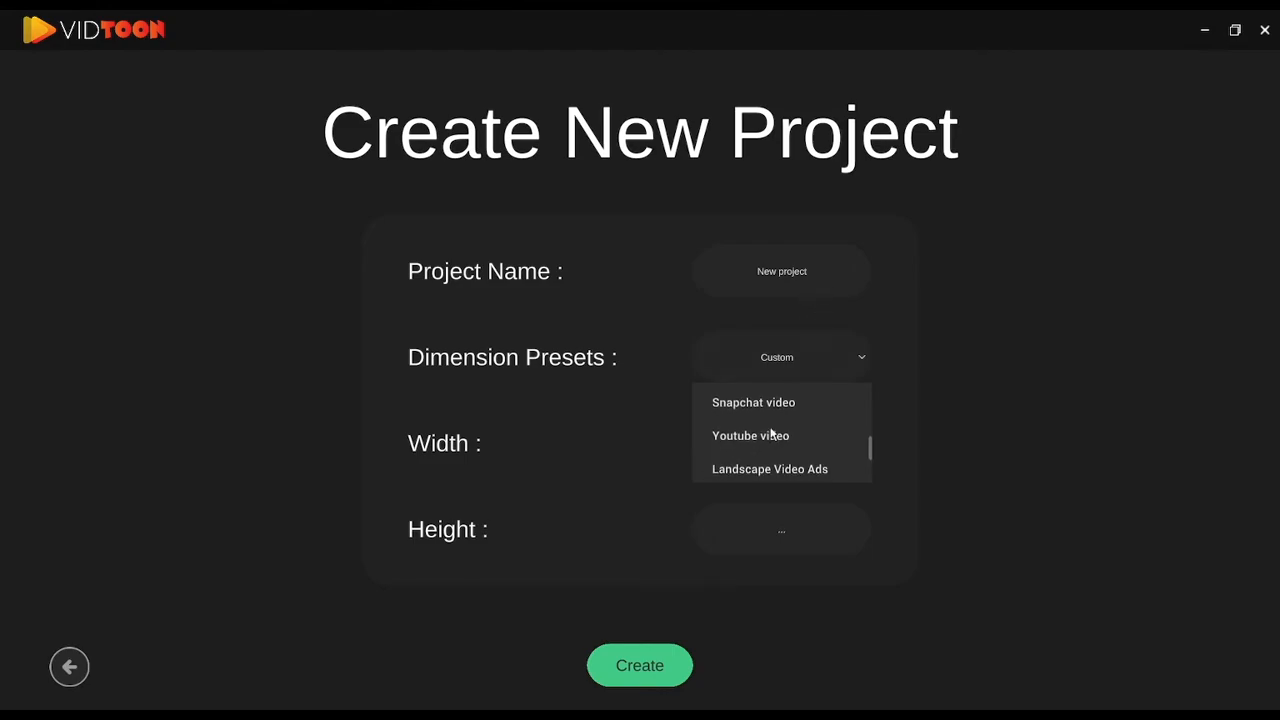
{"action": "left_click", "coordinate": [750, 436]}
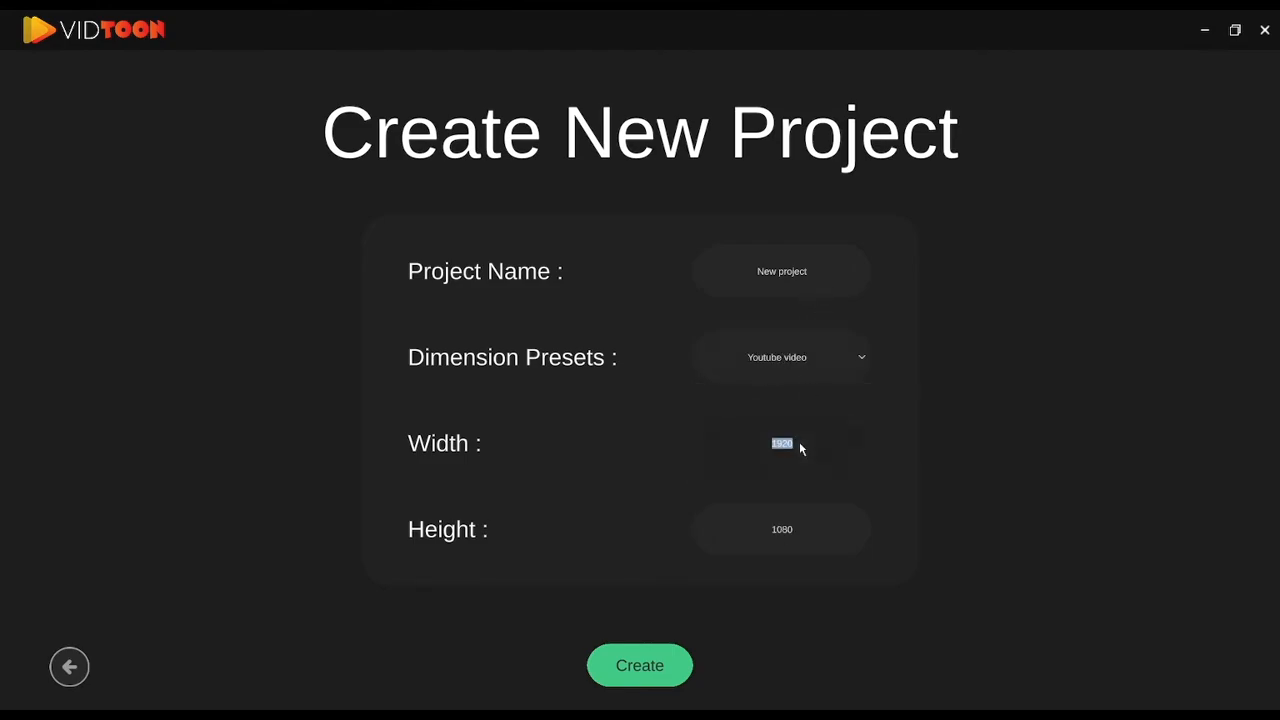
{"action": "left_click", "coordinate": [640, 664]}
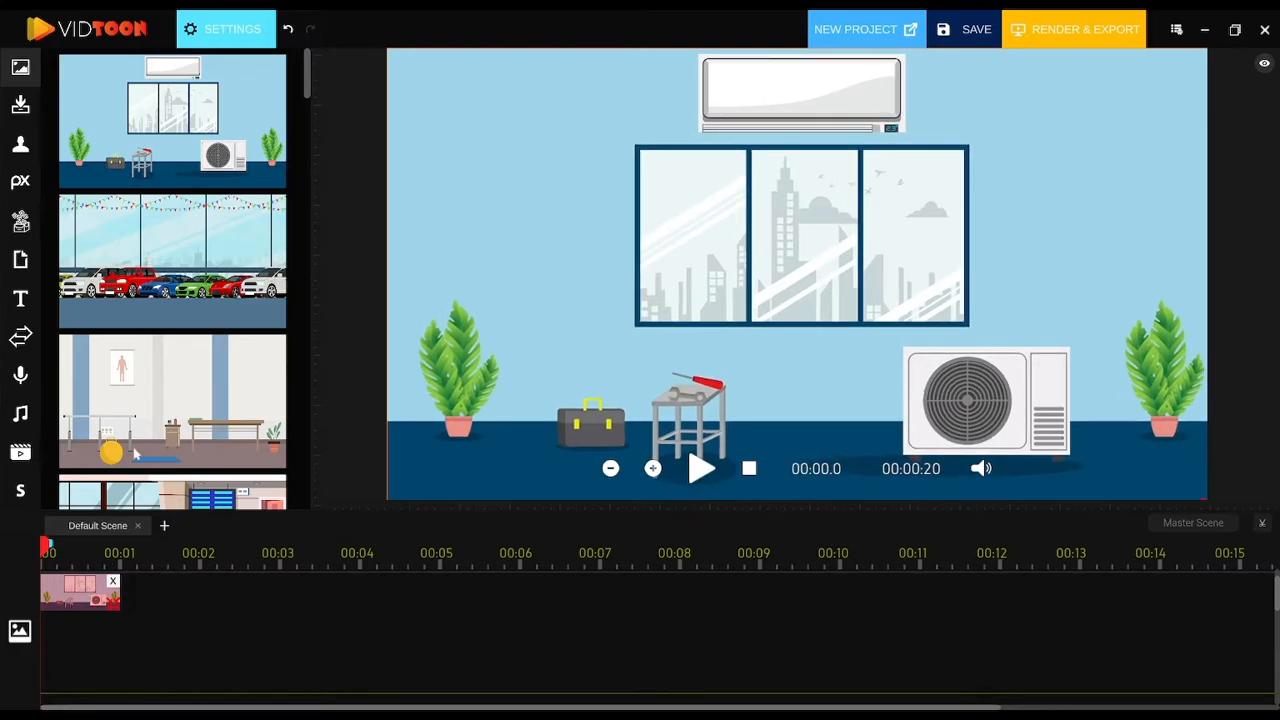
{"action": "left_click", "coordinate": [226, 28]}
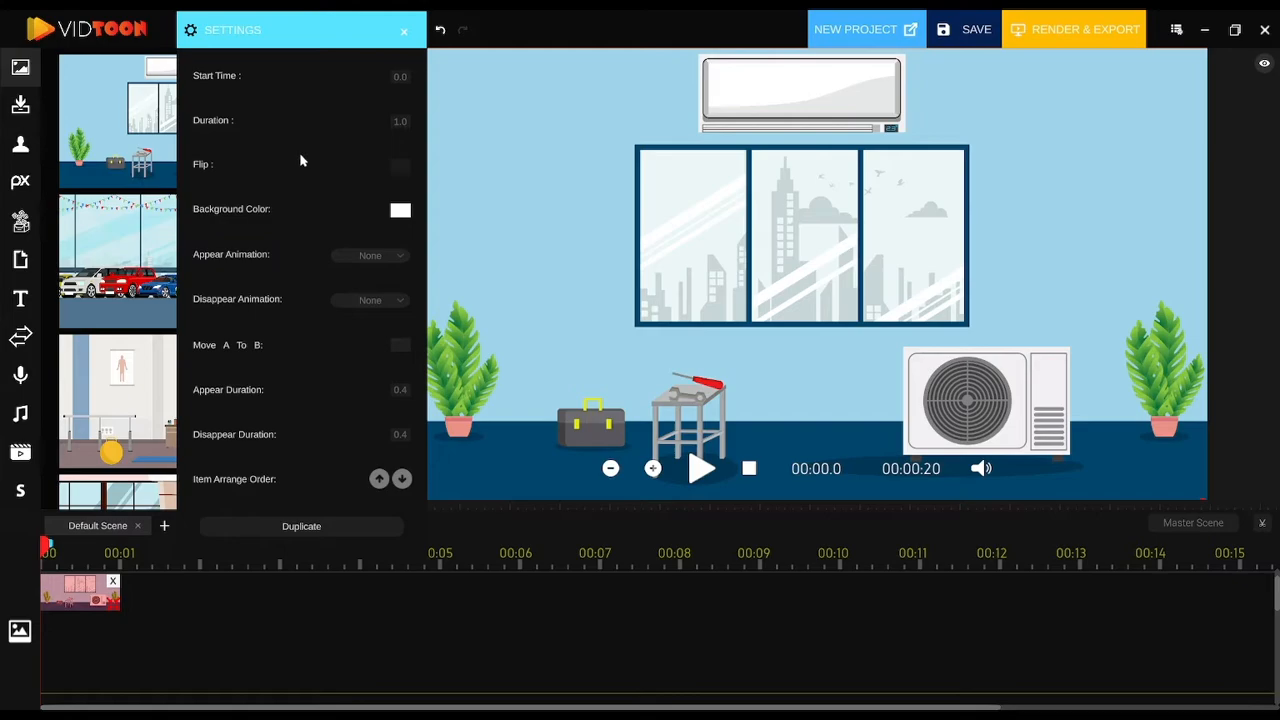
{"action": "mouse_move", "coordinate": [322, 382]}
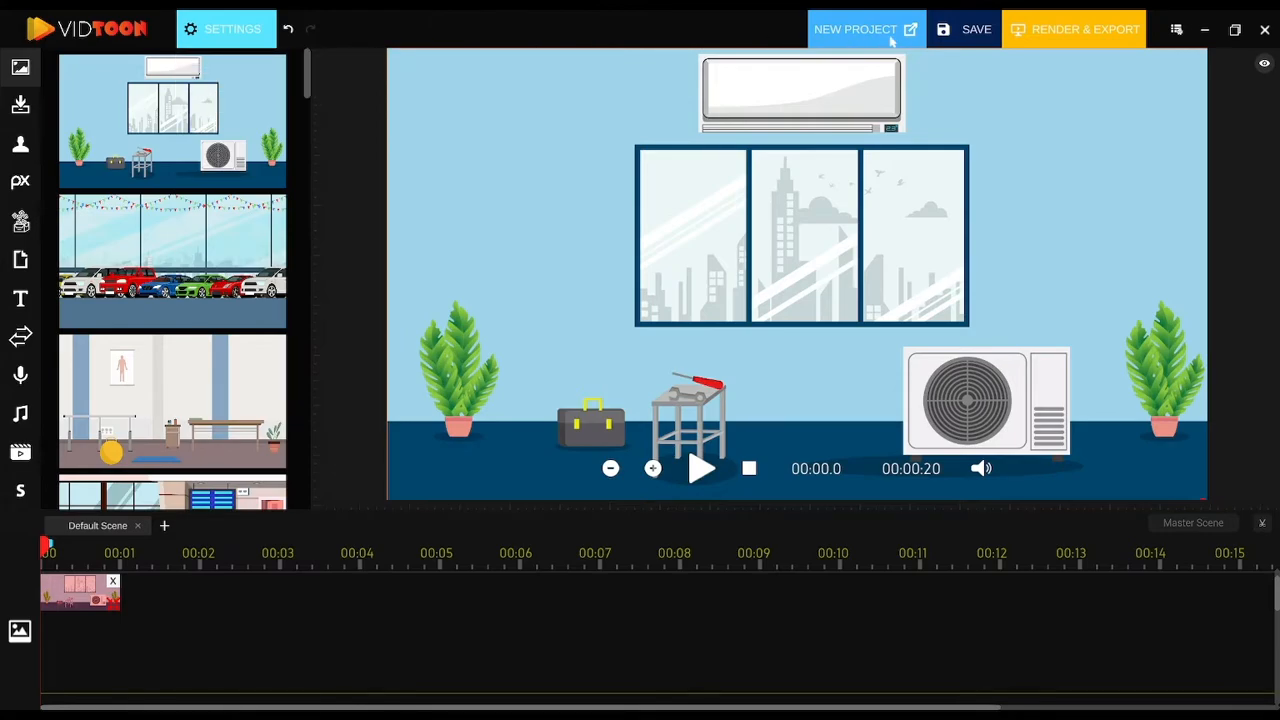
Step: Leave the editor via New Project, agreeing to save, and return to the start screen
{"action": "left_click", "coordinate": [856, 30]}
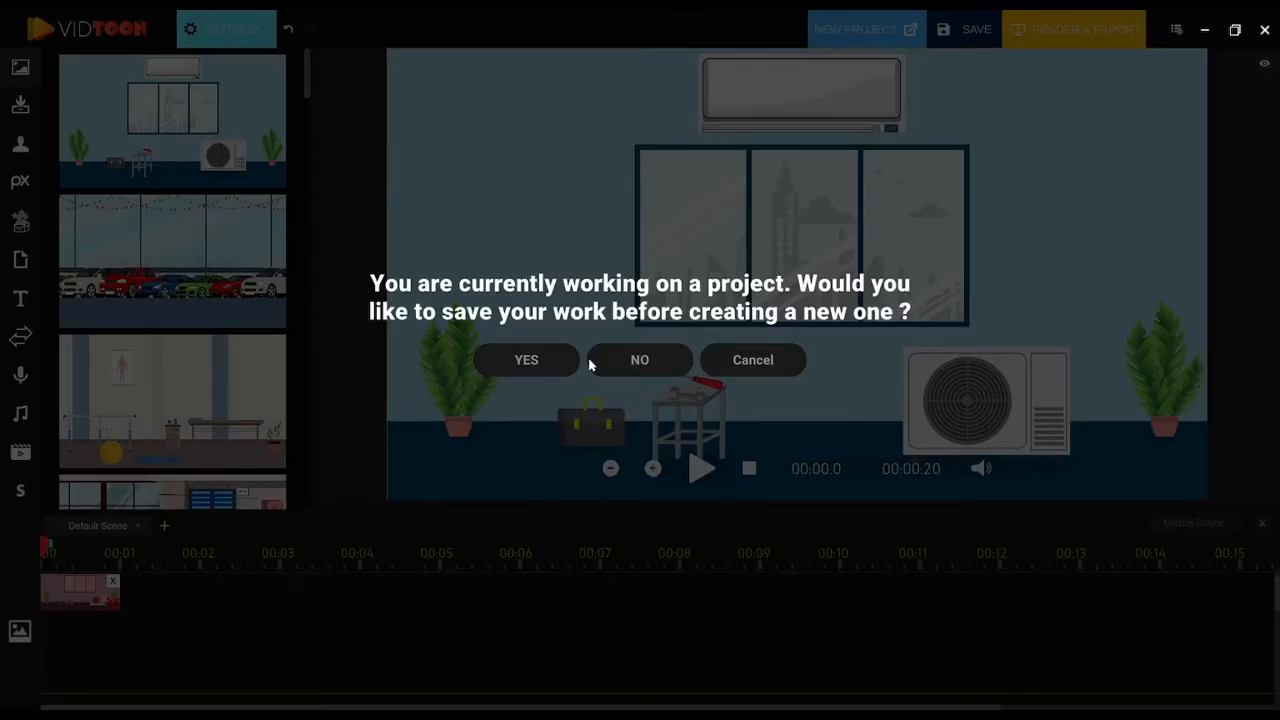
{"action": "left_click", "coordinate": [526, 360]}
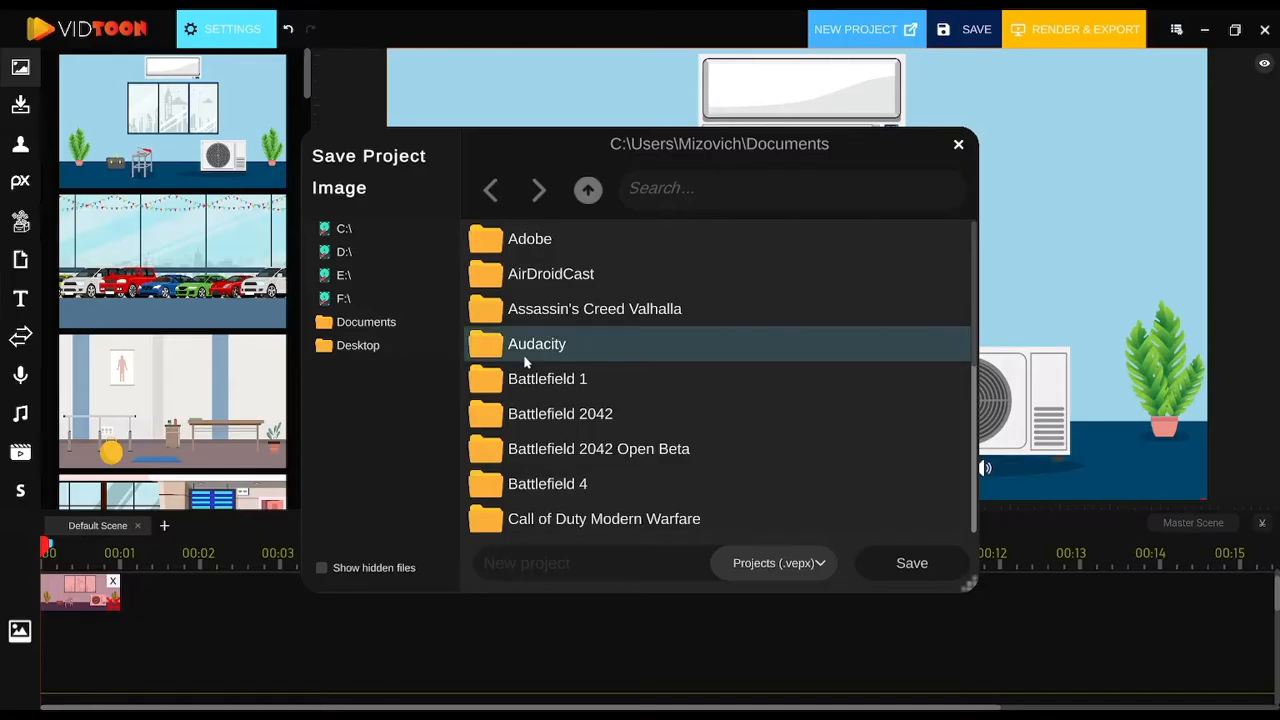
{"action": "left_click", "coordinate": [356, 344]}
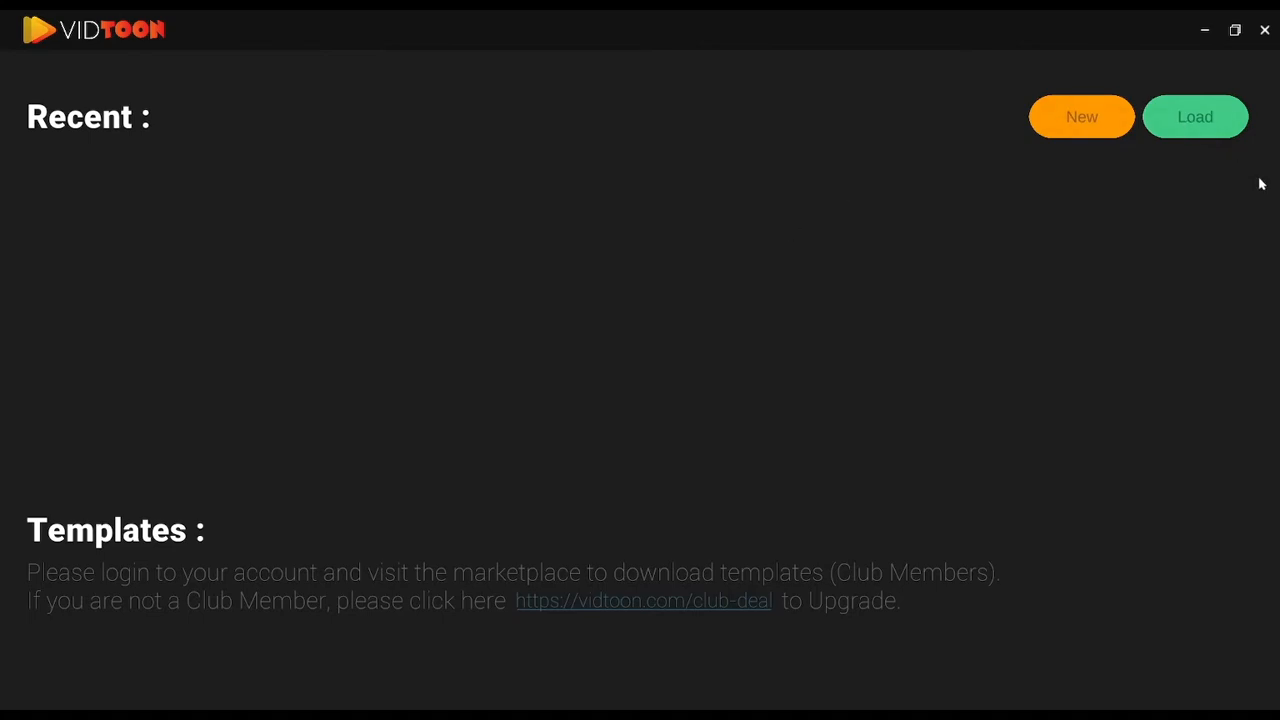
{"action": "mouse_move", "coordinate": [588, 56]}
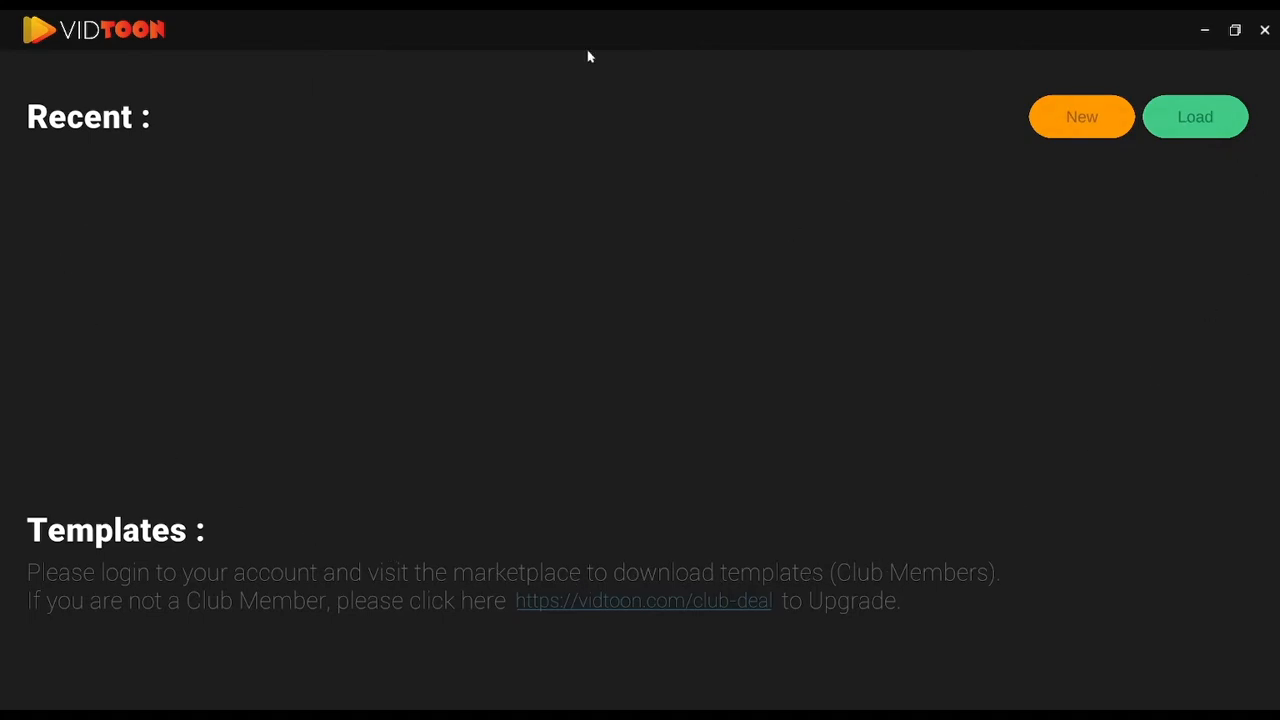
{"action": "mouse_move", "coordinate": [1160, 240]}
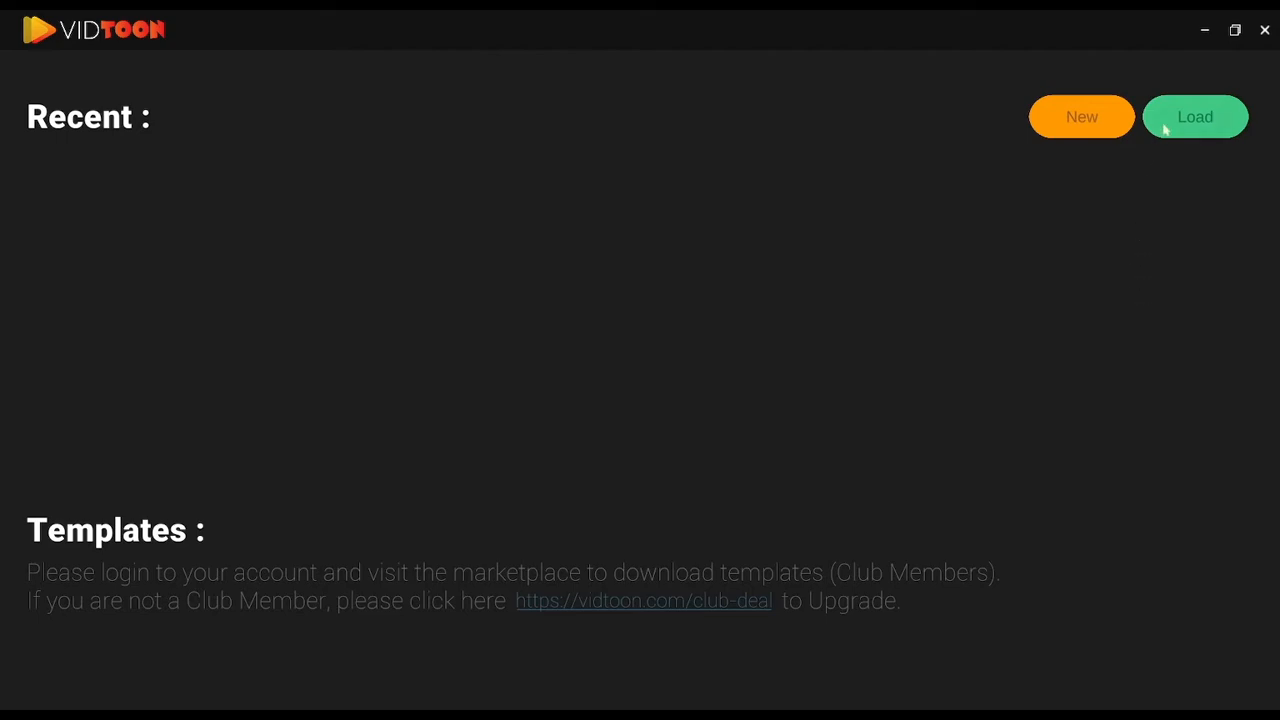
Step: Load a saved project from disk into the editor
{"action": "left_click", "coordinate": [1194, 116]}
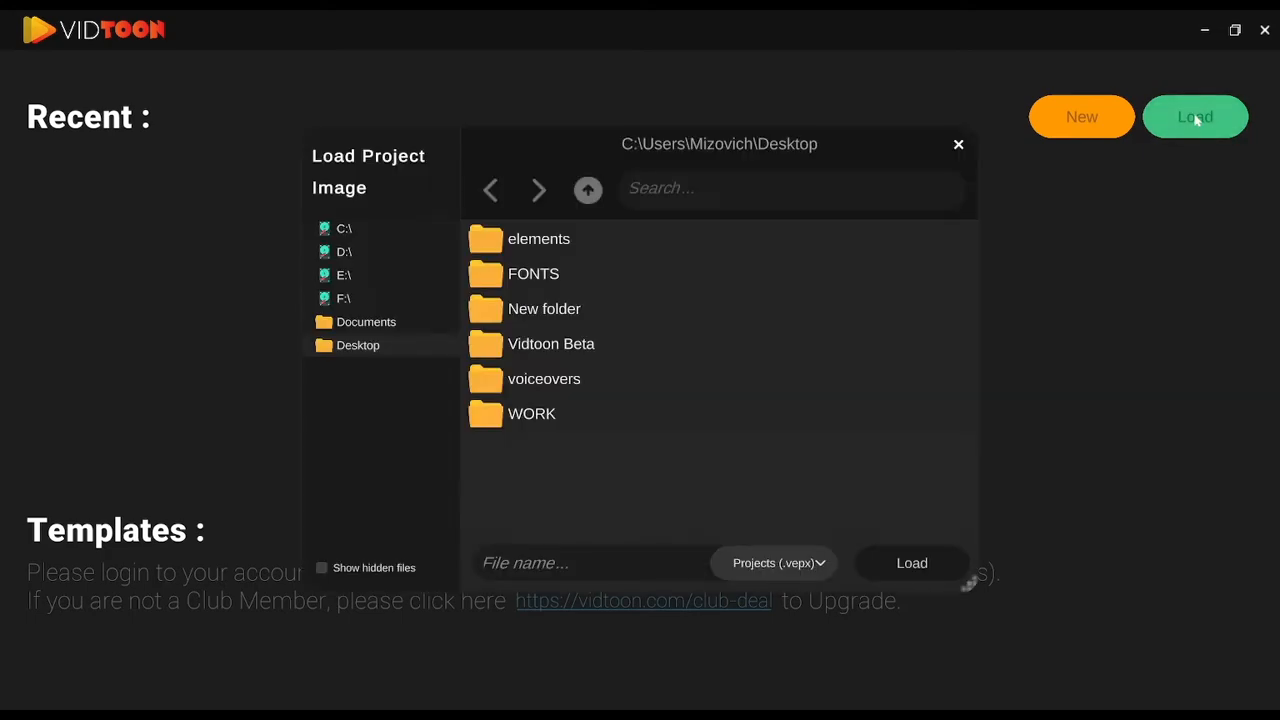
{"action": "left_click", "coordinate": [358, 344]}
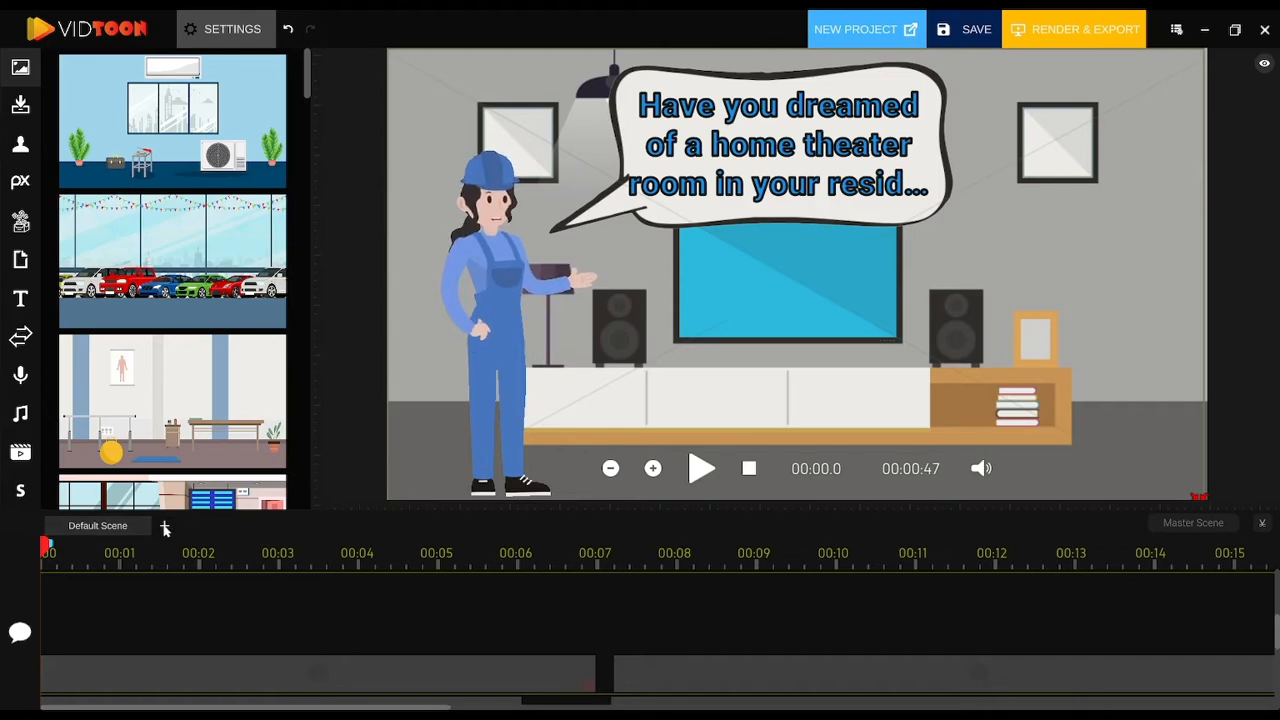
Step: Add a blank 'New Scene 1' beside the Default Scene
{"action": "left_click", "coordinate": [164, 528]}
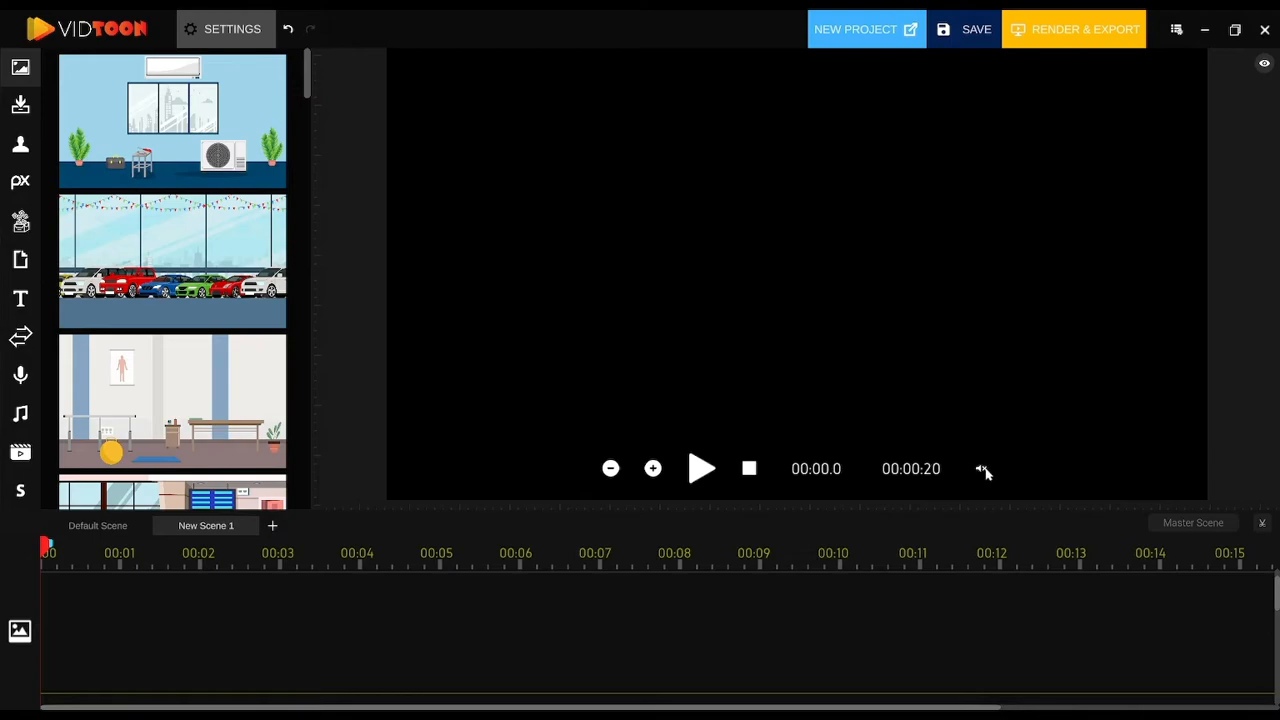
Step: Change New Scene 1's total duration to 0:20:00
{"action": "left_click", "coordinate": [982, 468]}
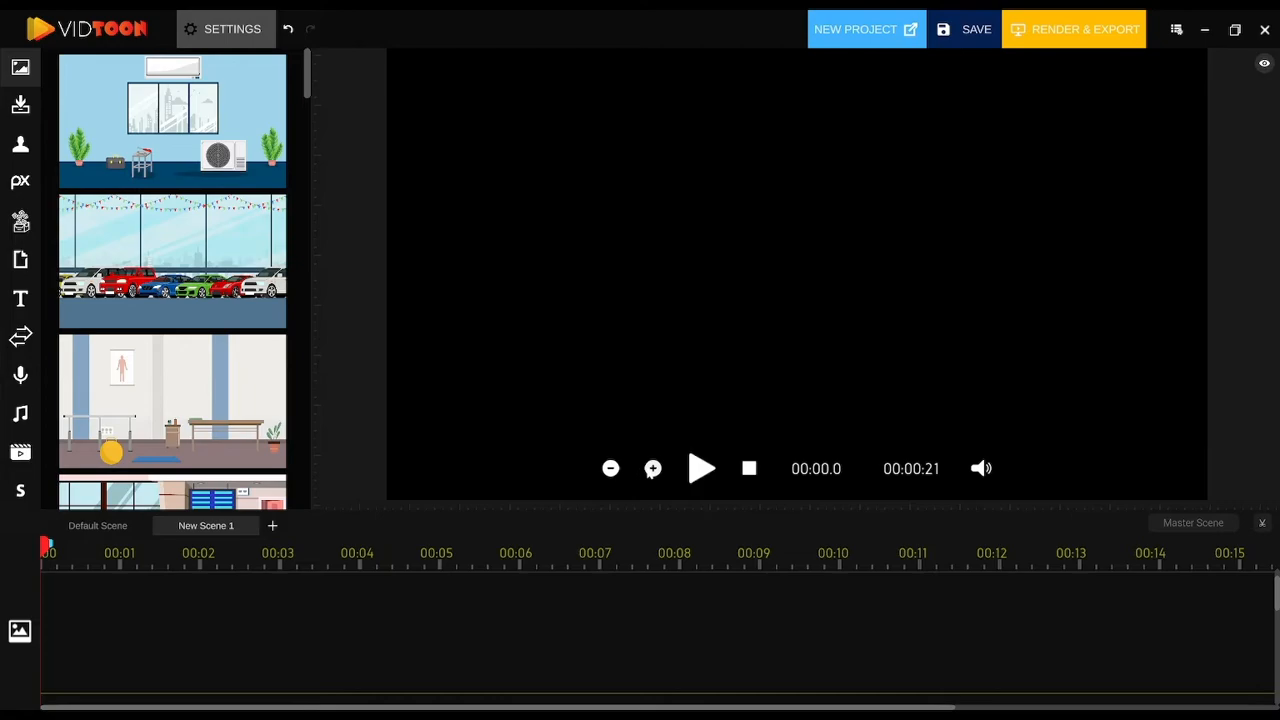
{"action": "left_click", "coordinate": [610, 468]}
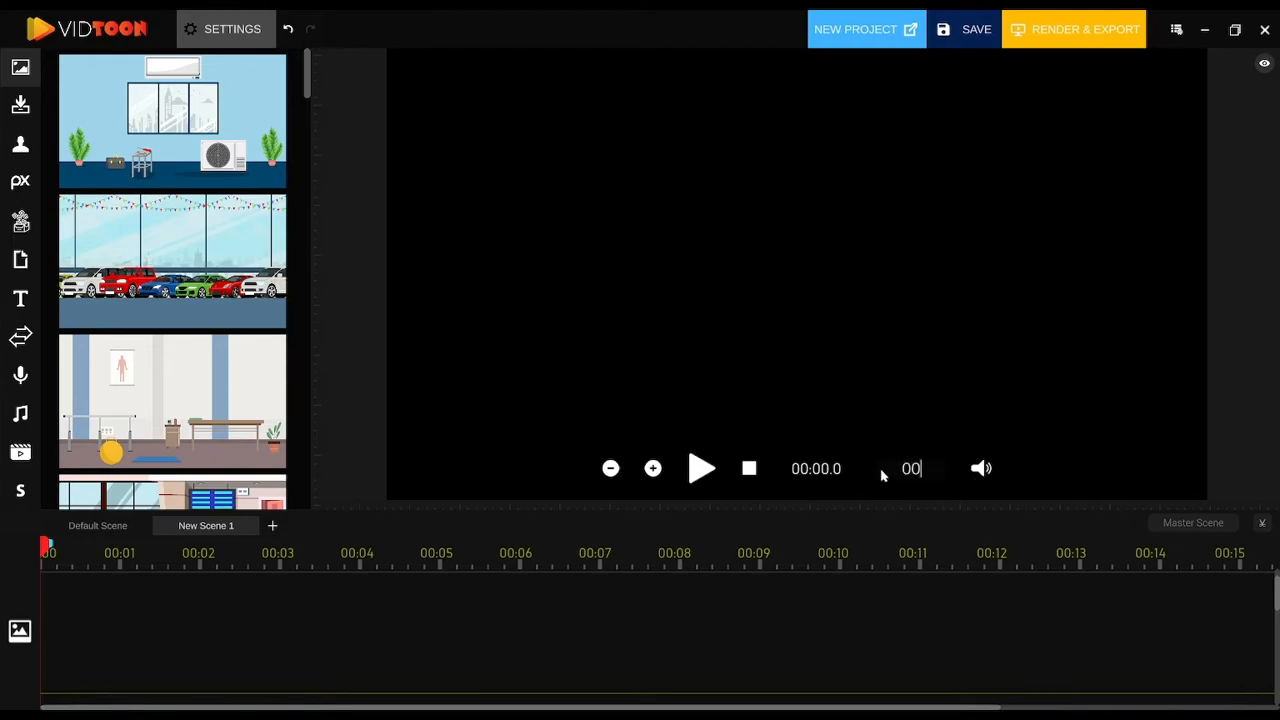
{"action": "type", "text": "00:20"}
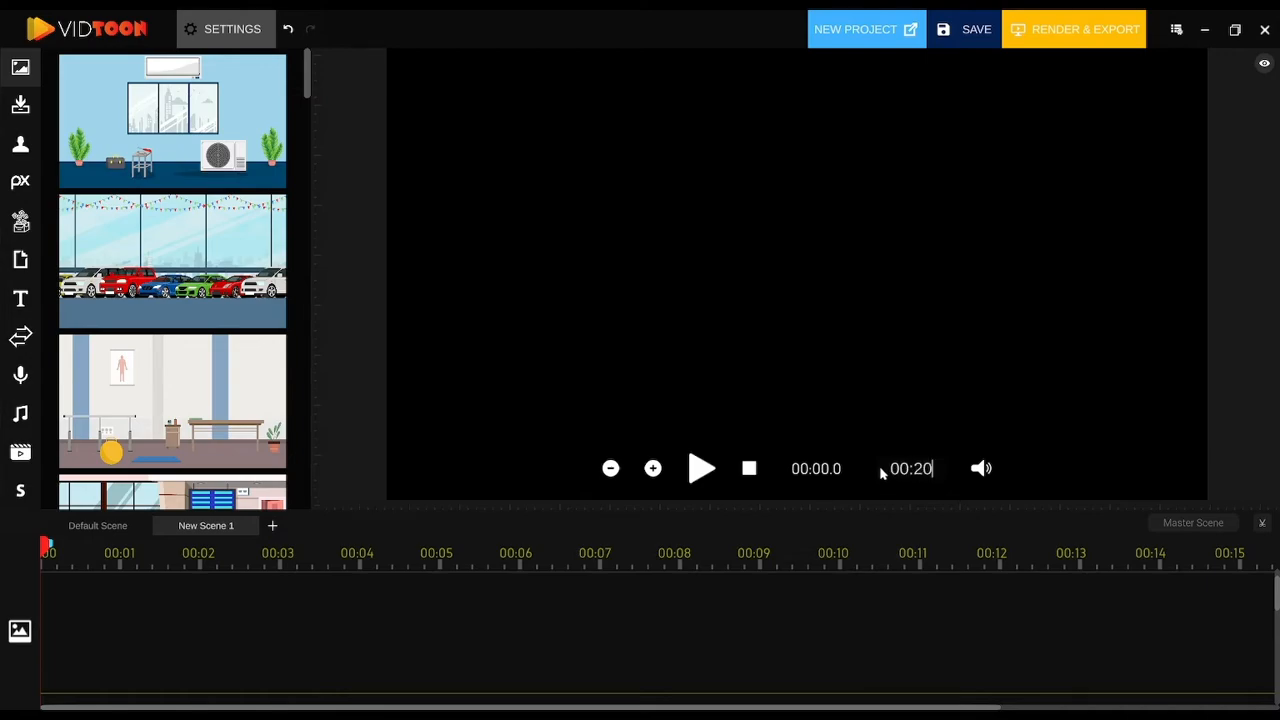
{"action": "type", "text": "0:20:00"}
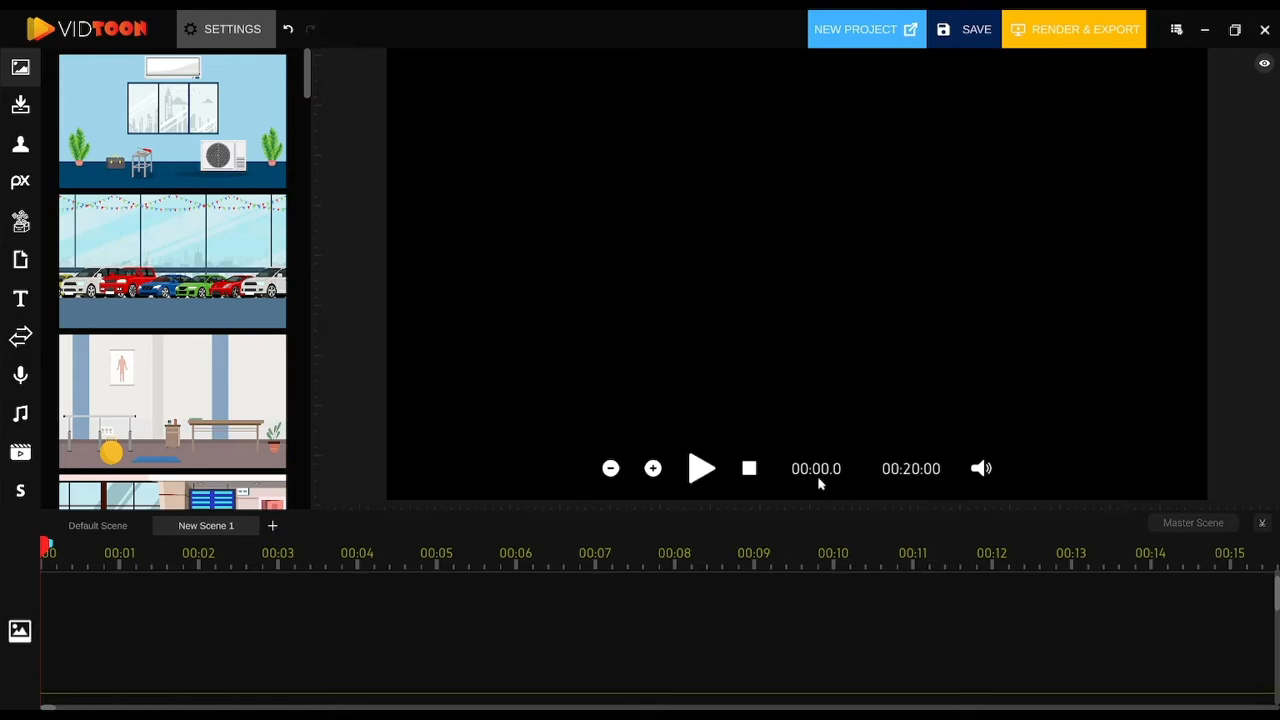
{"action": "mouse_move", "coordinate": [696, 480]}
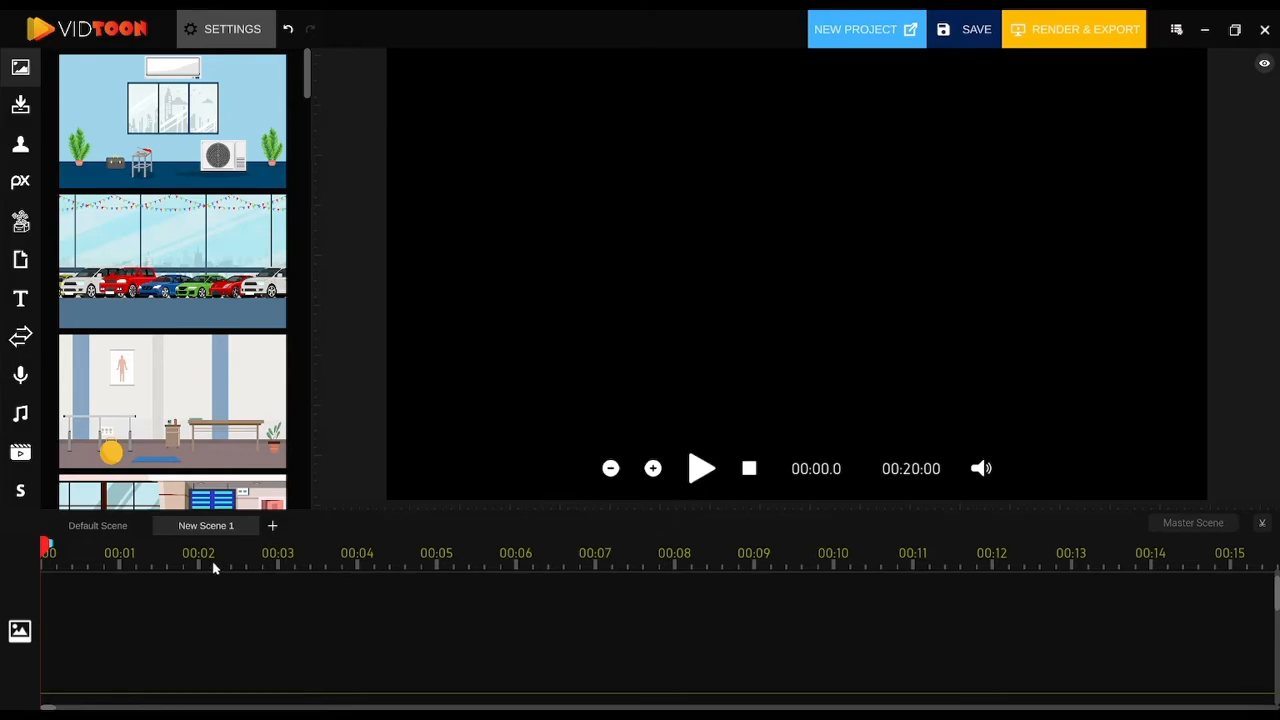
{"action": "mouse_move", "coordinate": [36, 626]}
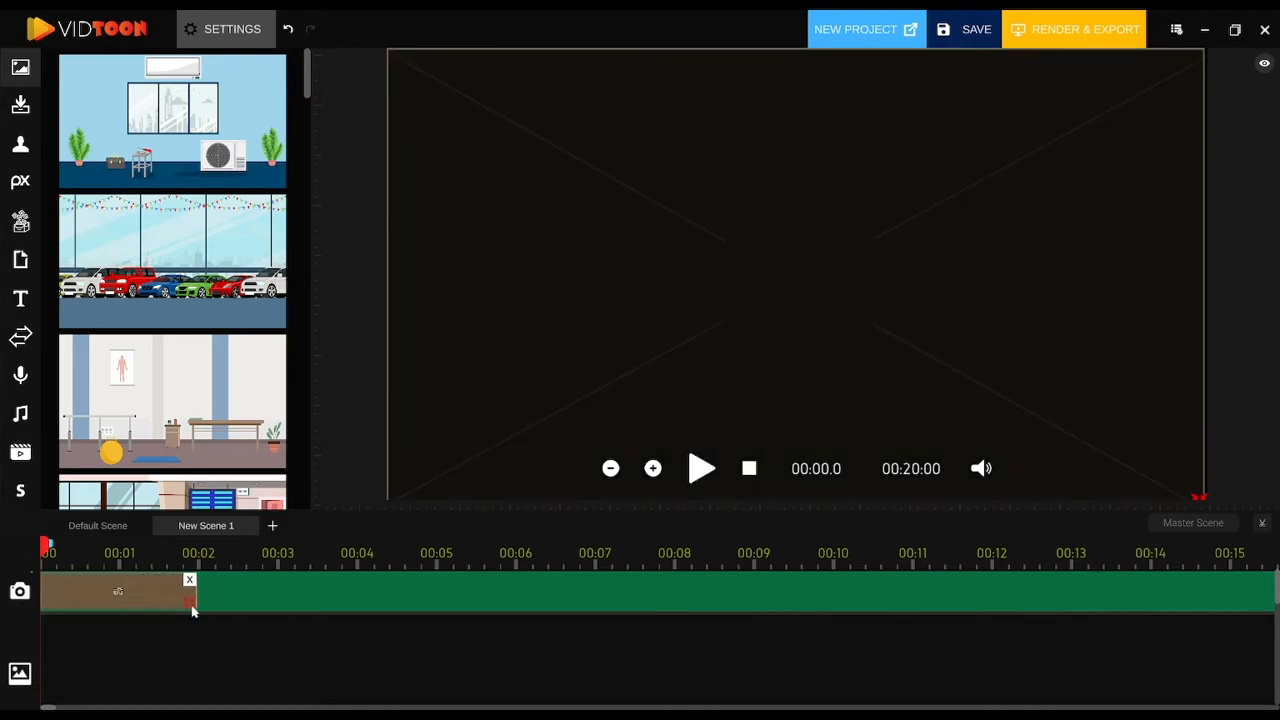
Step: Lengthen the physiotherapy-room background clip on the timeline
{"action": "left_click_drag", "start_coordinate": [190, 600], "coordinate": [340, 600]}
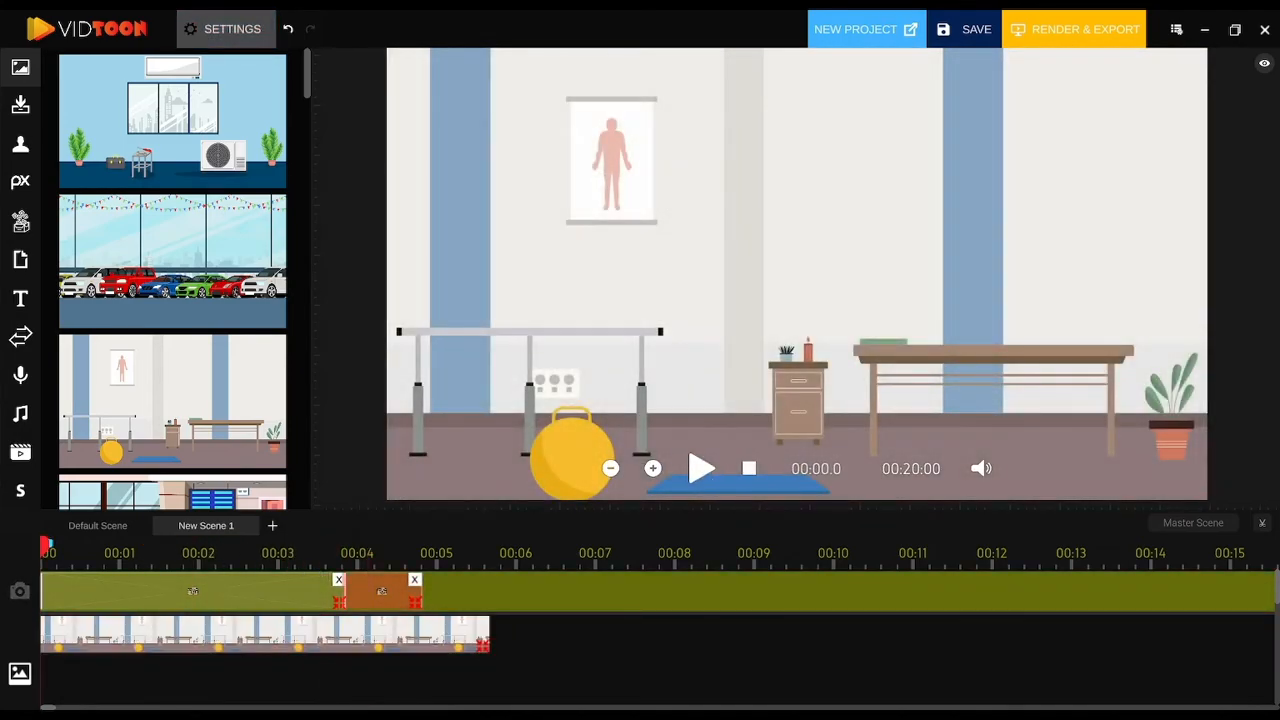
Step: Add the 7-Photographer character over the physiotherapy room
{"action": "left_click", "coordinate": [700, 468]}
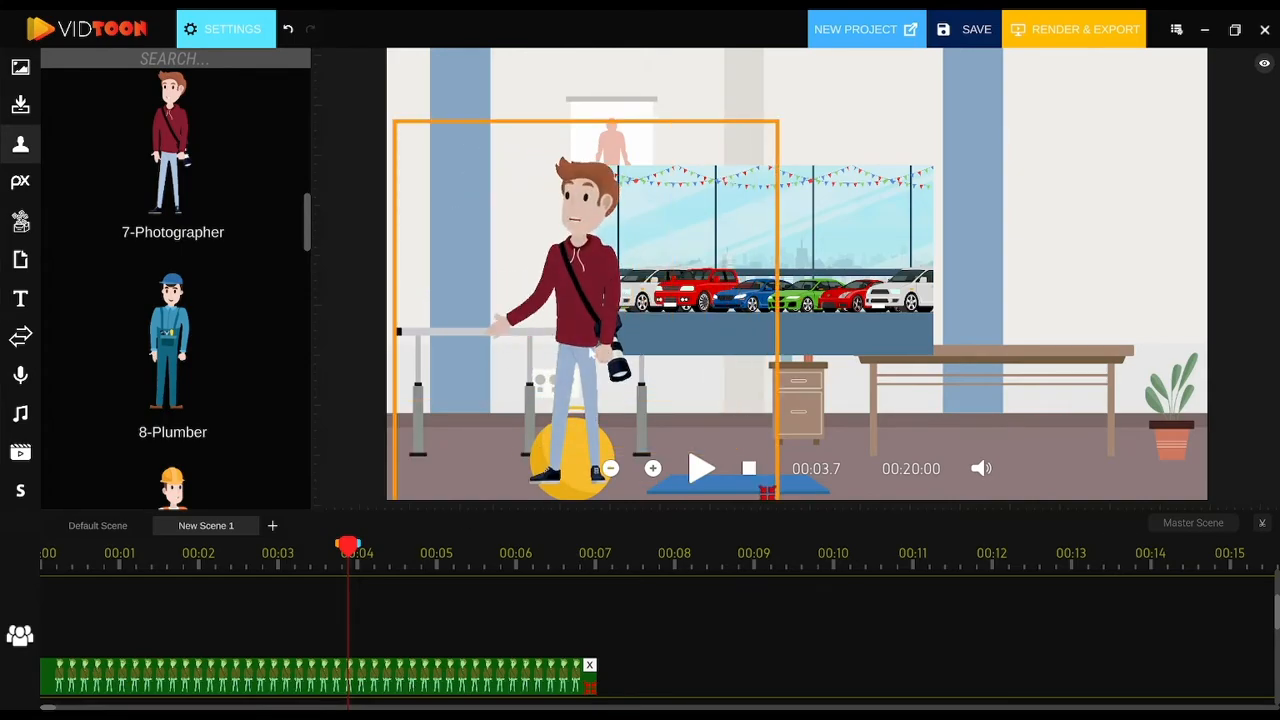
Step: Add a placeholder text box and move it to the top of the canvas
{"action": "left_click", "coordinate": [20, 298]}
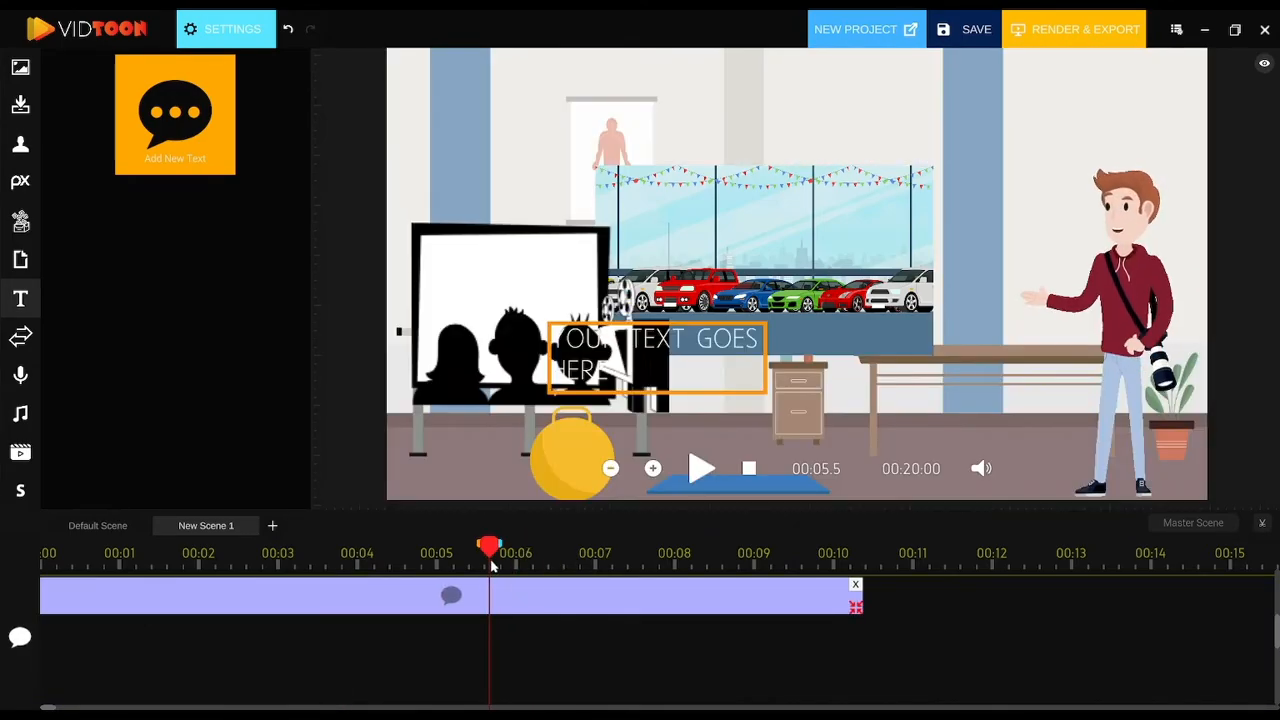
{"action": "left_click_drag", "start_coordinate": [656, 356], "coordinate": [560, 104]}
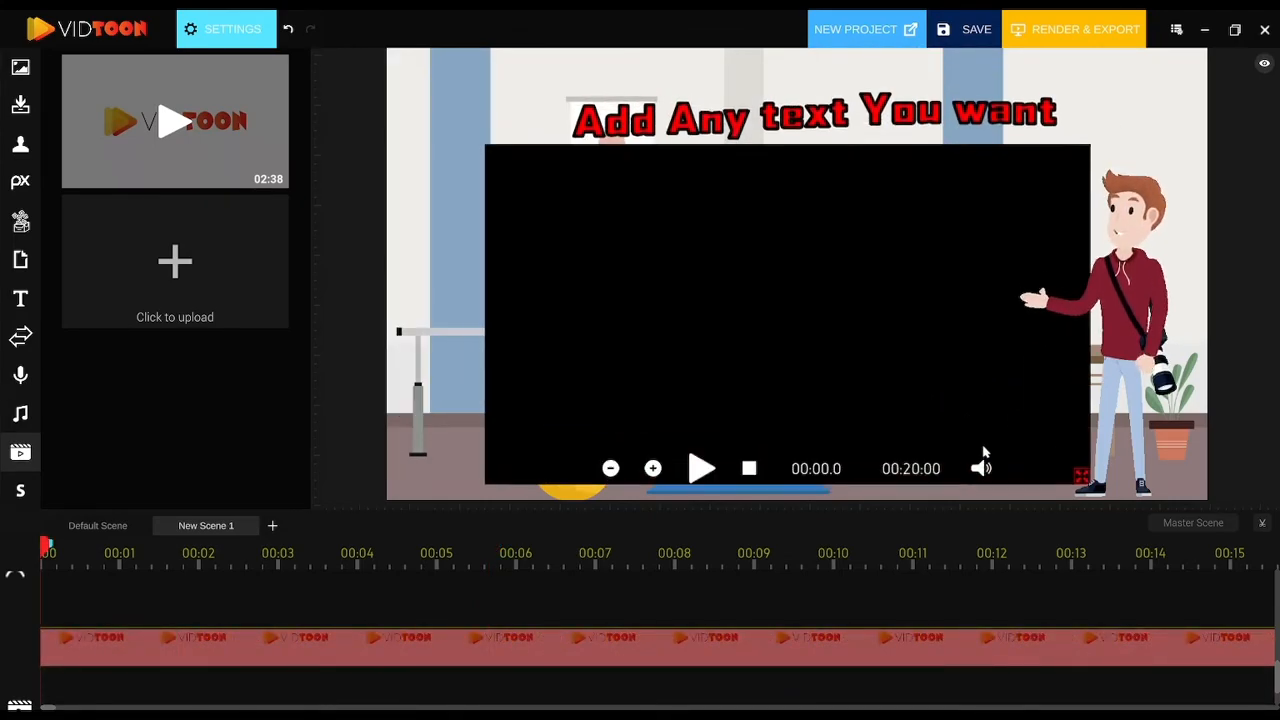
Step: Preview the inserted VIDTOON video clip in the scene
{"action": "left_click", "coordinate": [700, 468]}
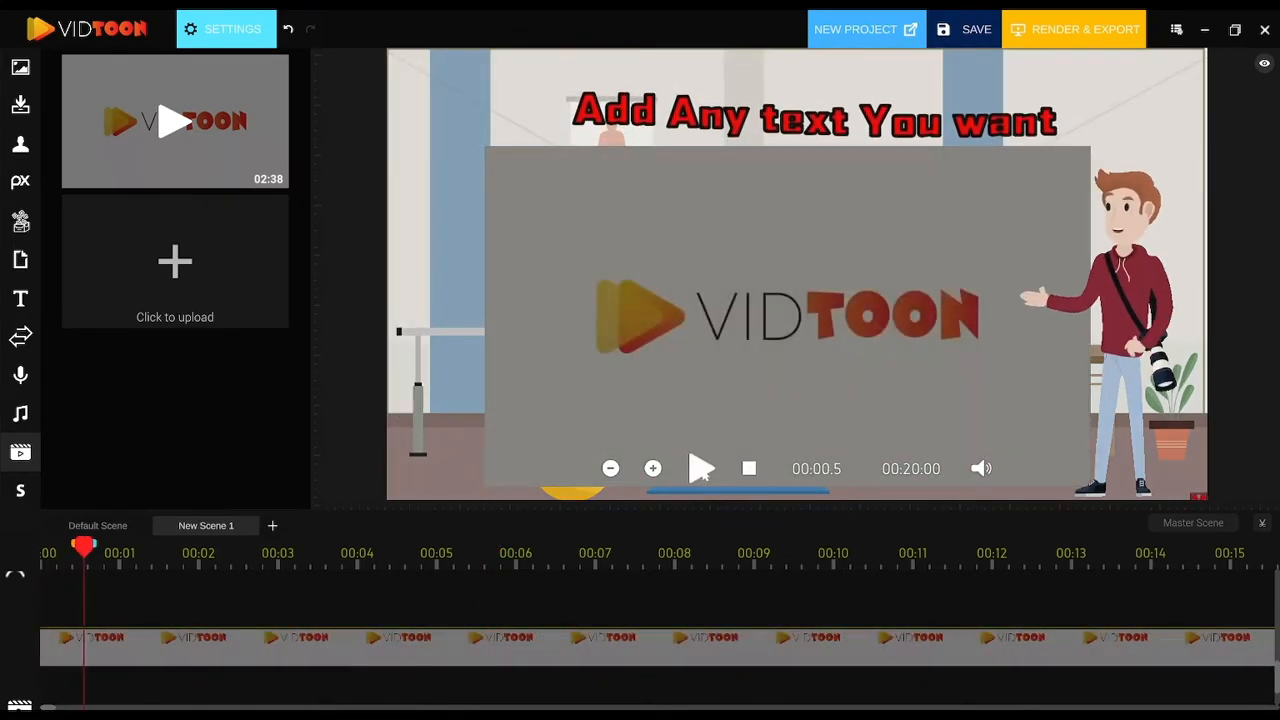
{"action": "left_click", "coordinate": [700, 468]}
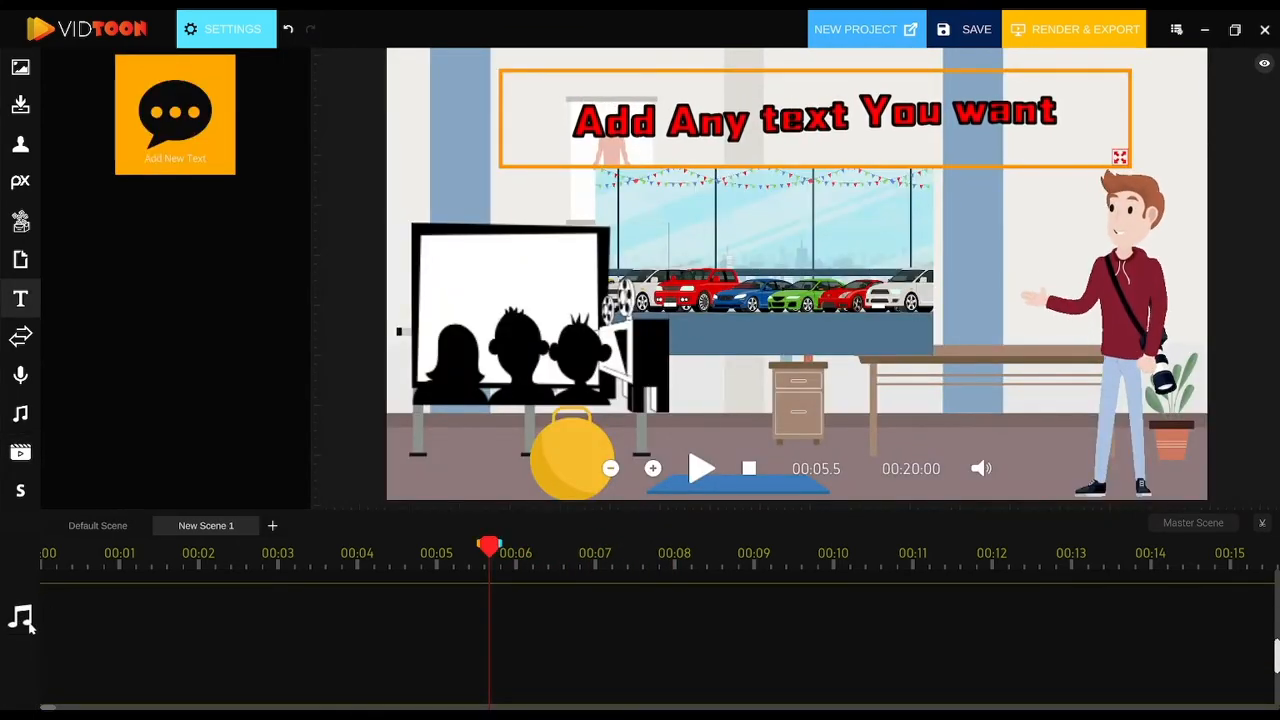
Step: Add a background music track and lower its volume in clip settings
{"action": "left_click", "coordinate": [20, 412]}
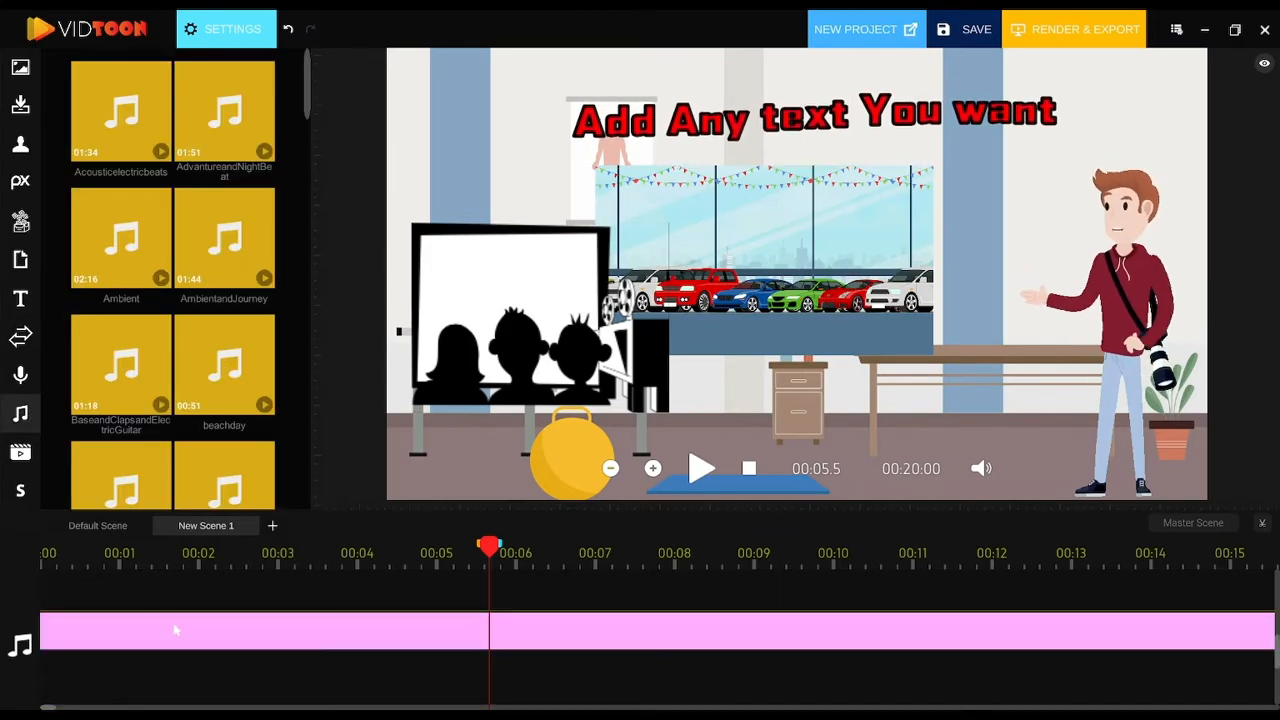
{"action": "left_click", "coordinate": [226, 30]}
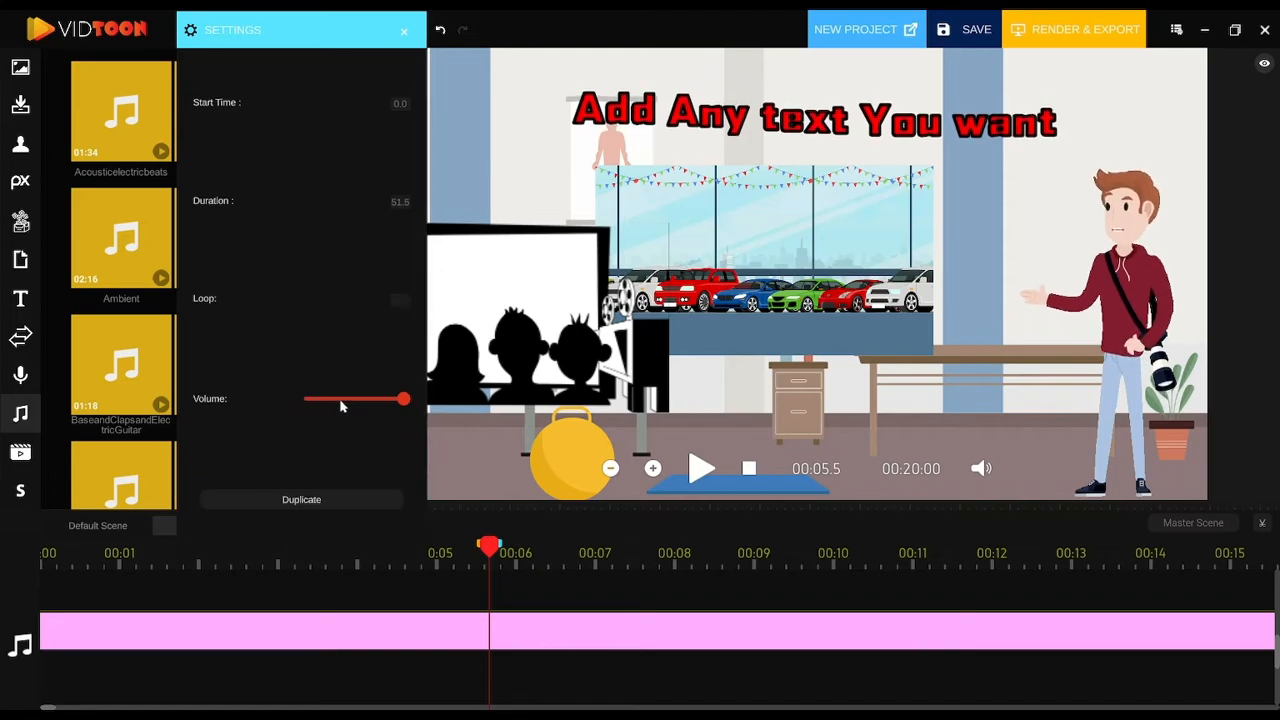
{"action": "left_click_drag", "start_coordinate": [404, 400], "coordinate": [344, 400]}
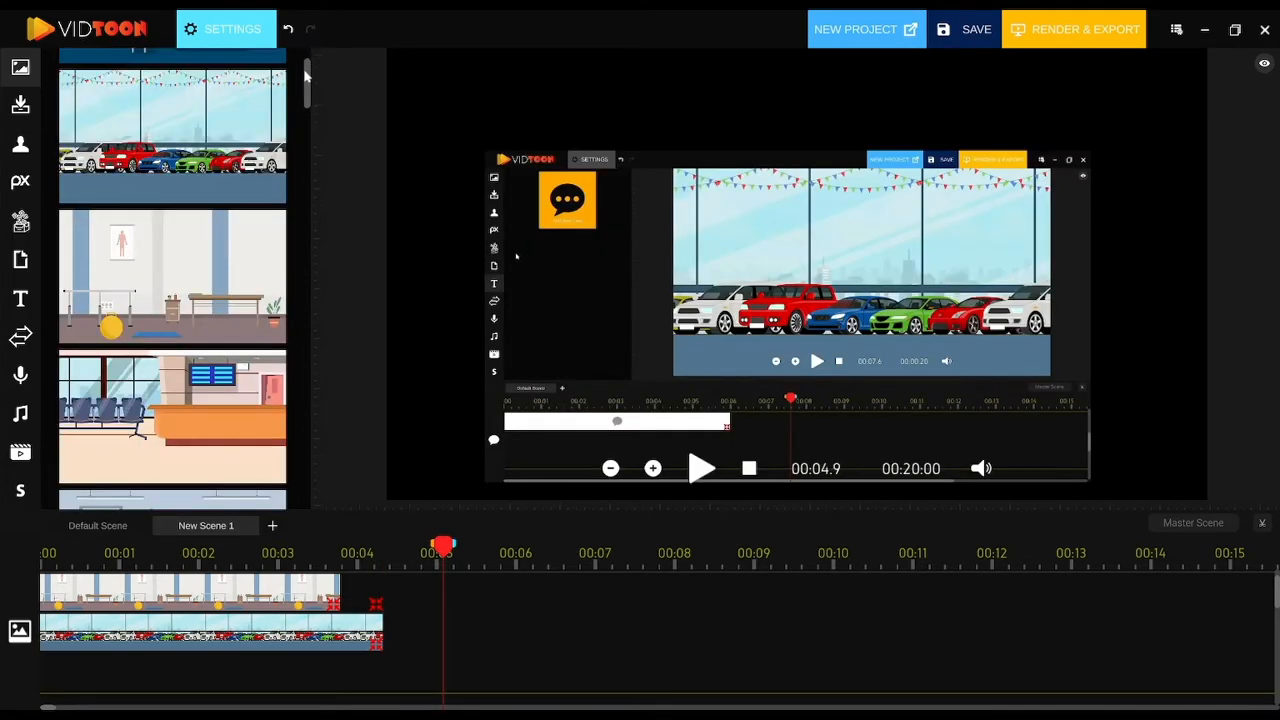
Step: Browse the Downloads image list, then dismiss the upload file browser without loading anything
{"action": "scroll", "scroll_direction": "down", "scroll_amount": 3}
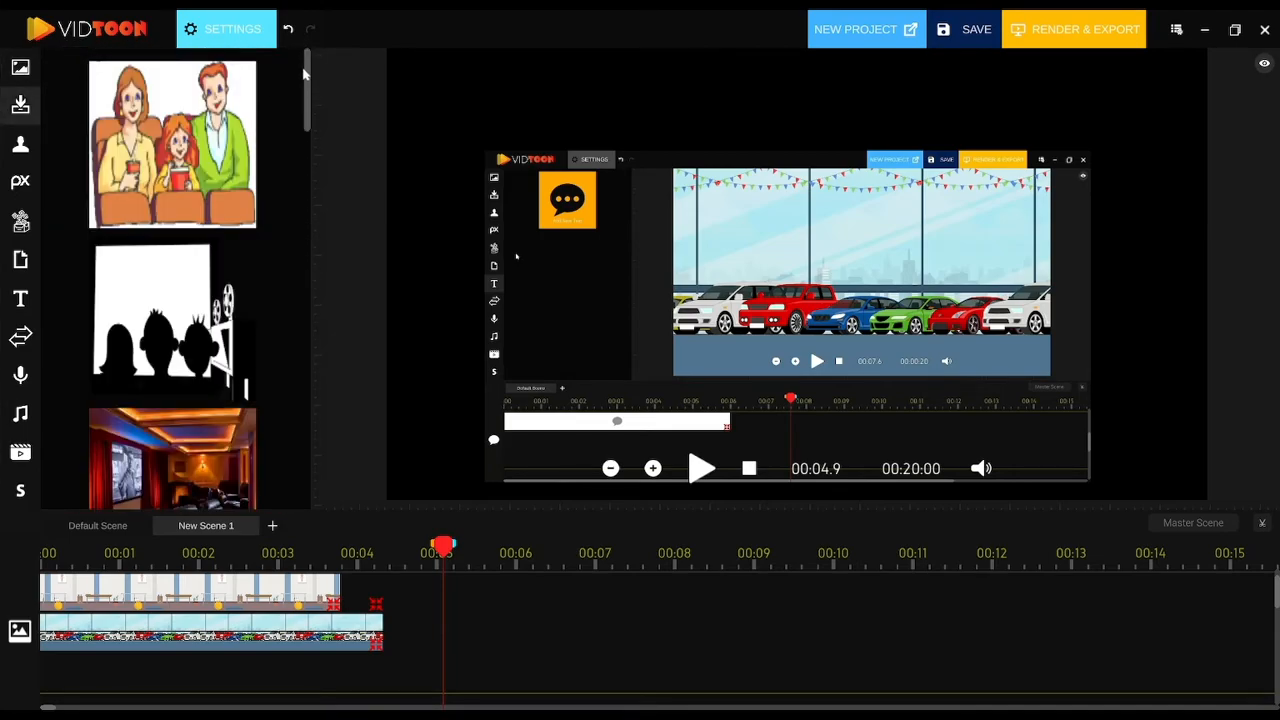
{"action": "scroll", "scroll_direction": "down", "scroll_amount": 3}
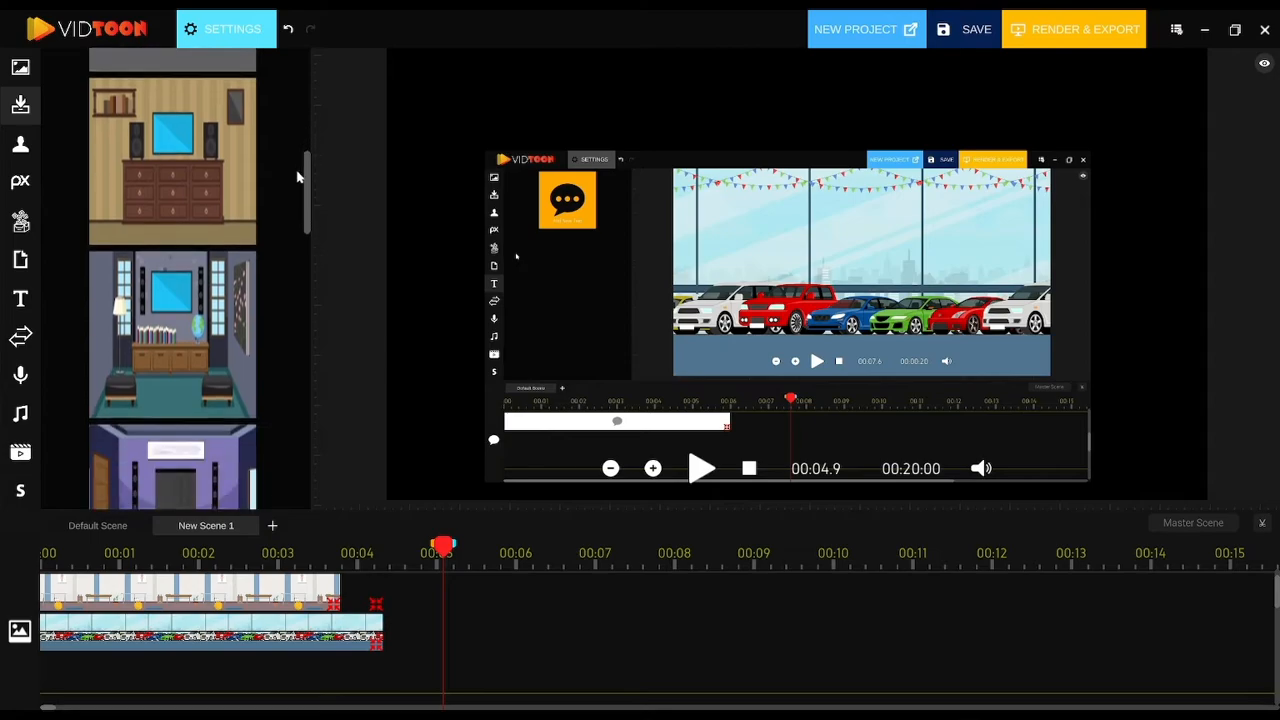
{"action": "scroll", "scroll_direction": "down", "scroll_amount": 3}
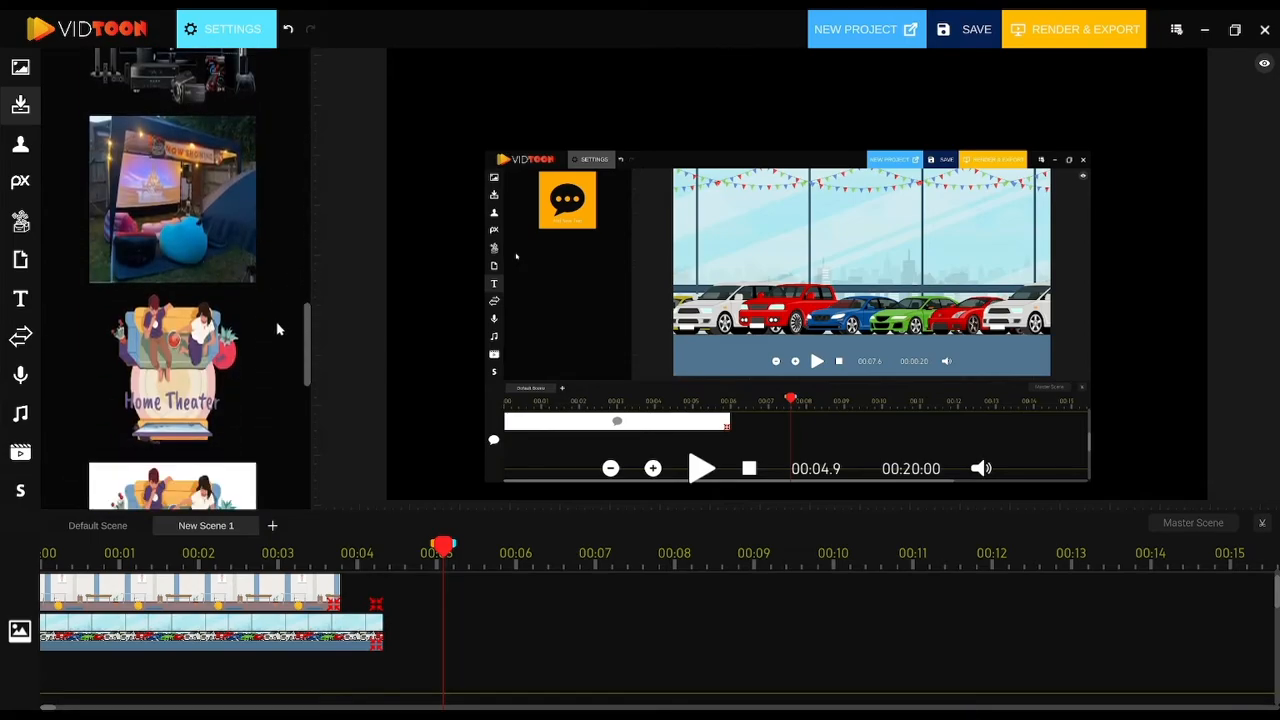
{"action": "scroll", "scroll_direction": "down", "scroll_amount": 3}
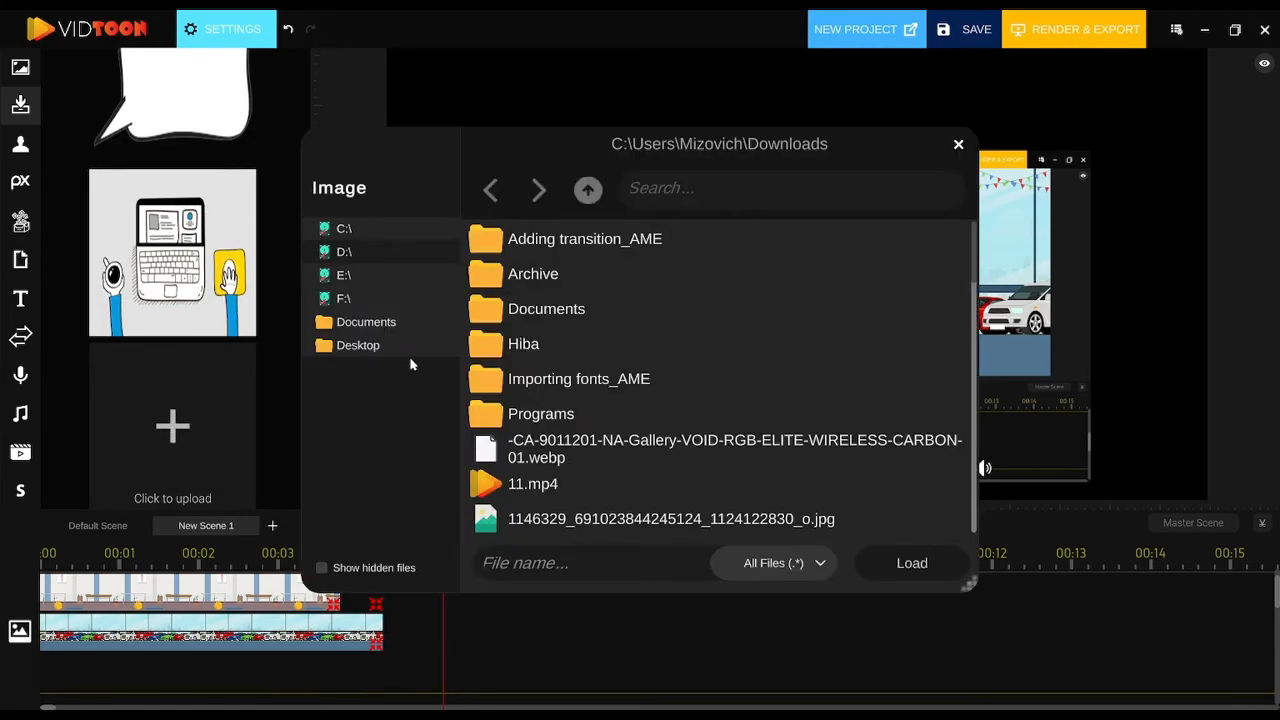
{"action": "left_click", "coordinate": [356, 344]}
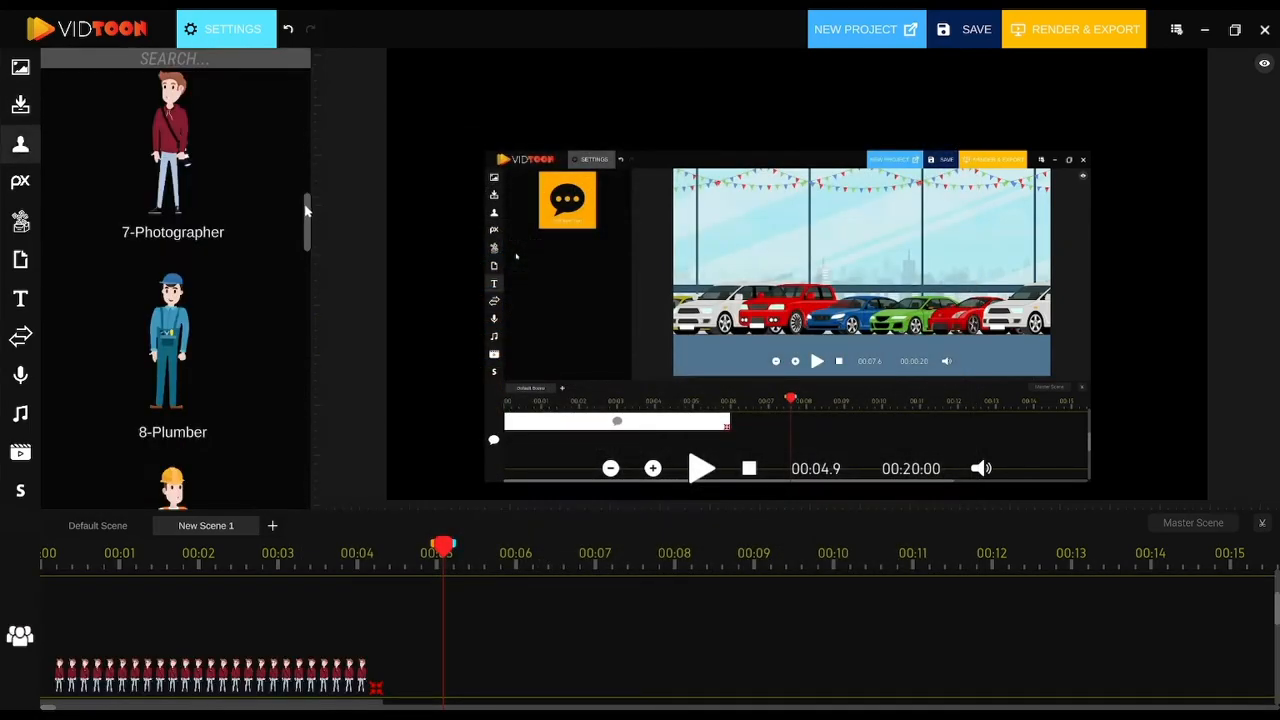
Step: Browse the Characters library and search it for 'plumber'
{"action": "scroll", "scroll_direction": "down", "scroll_amount": 3}
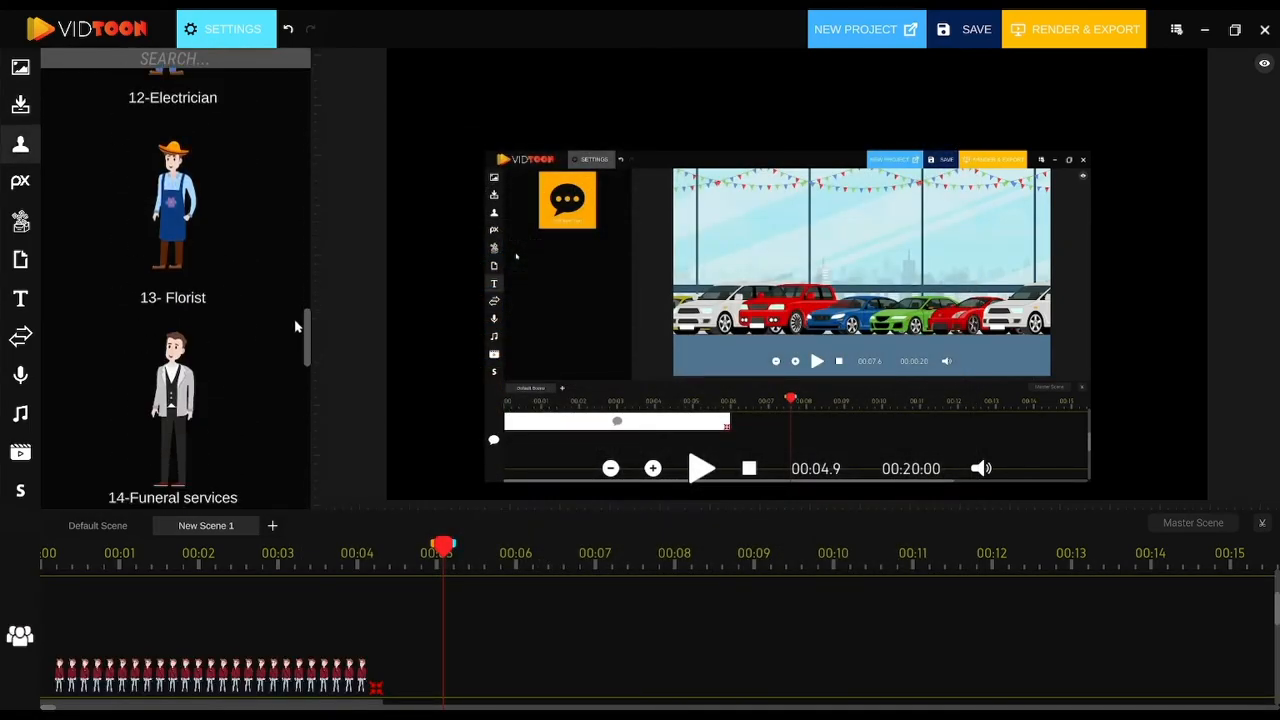
{"action": "scroll", "scroll_direction": "down", "scroll_amount": 3}
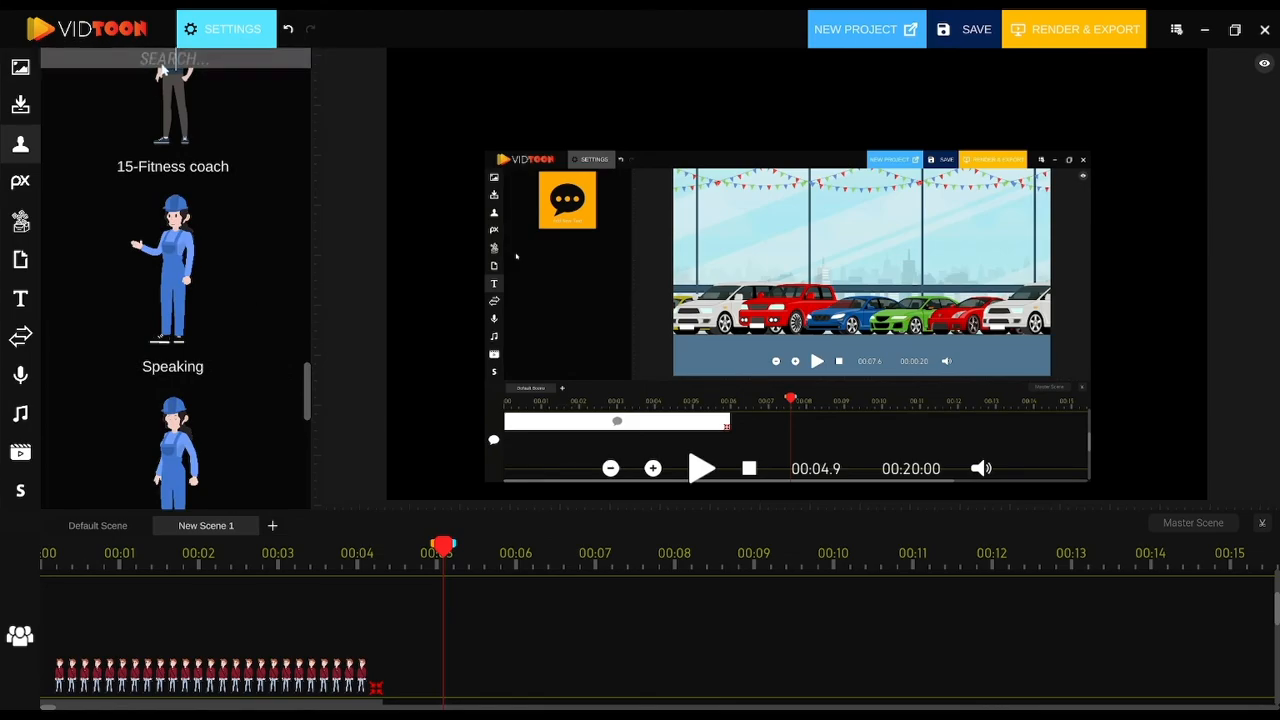
{"action": "type", "text": "plumber"}
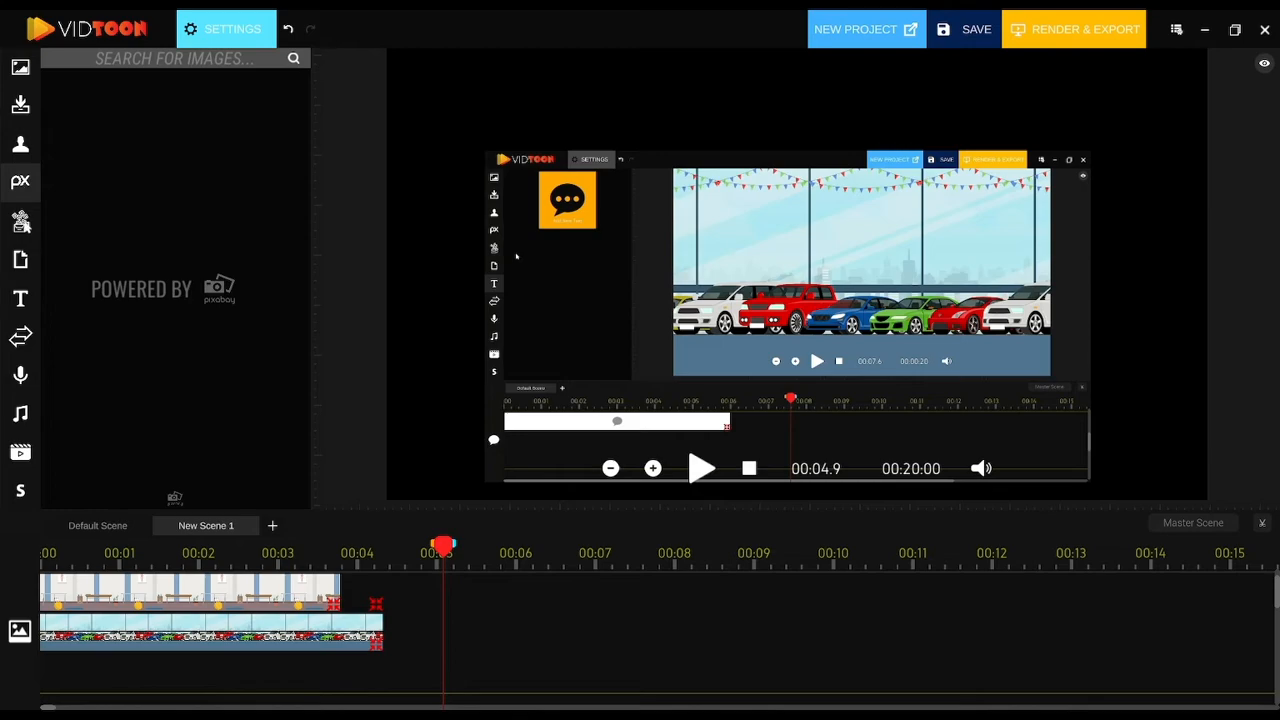
Step: Search the Giphy GIF library for 'happi' to find the laughing boy GIF
{"action": "left_click", "coordinate": [20, 220]}
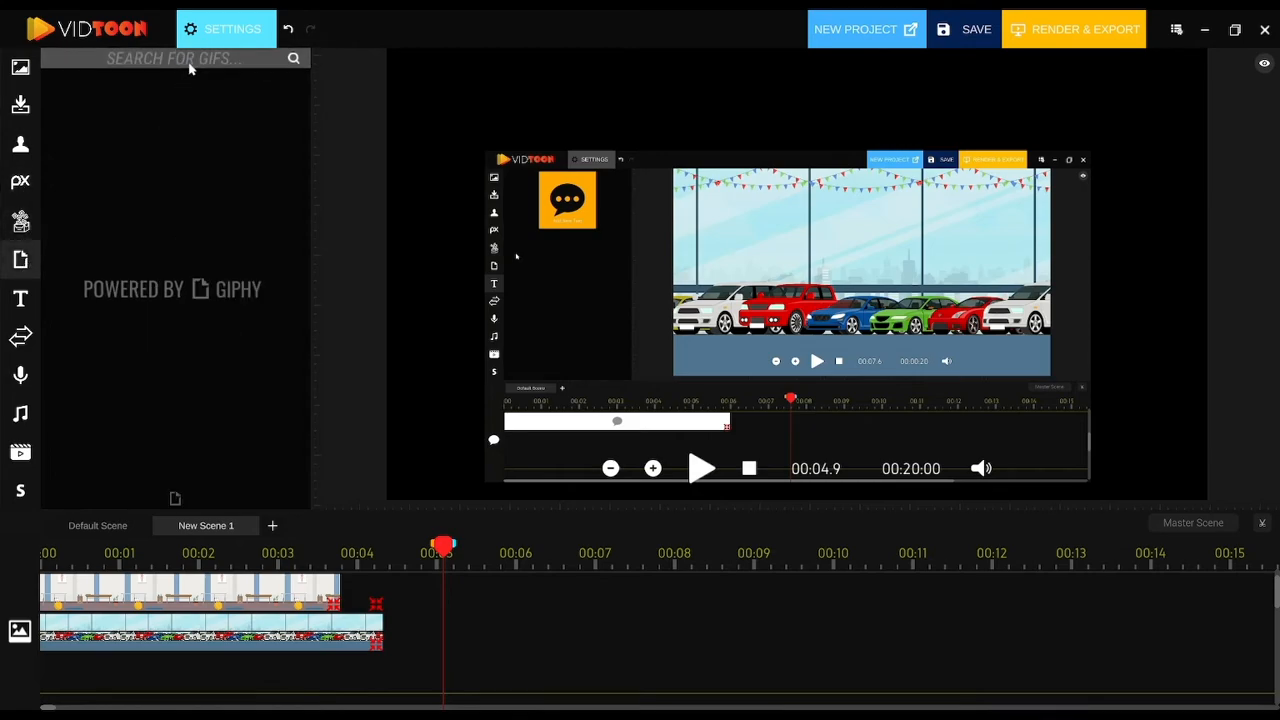
{"action": "type", "text": "happi"}
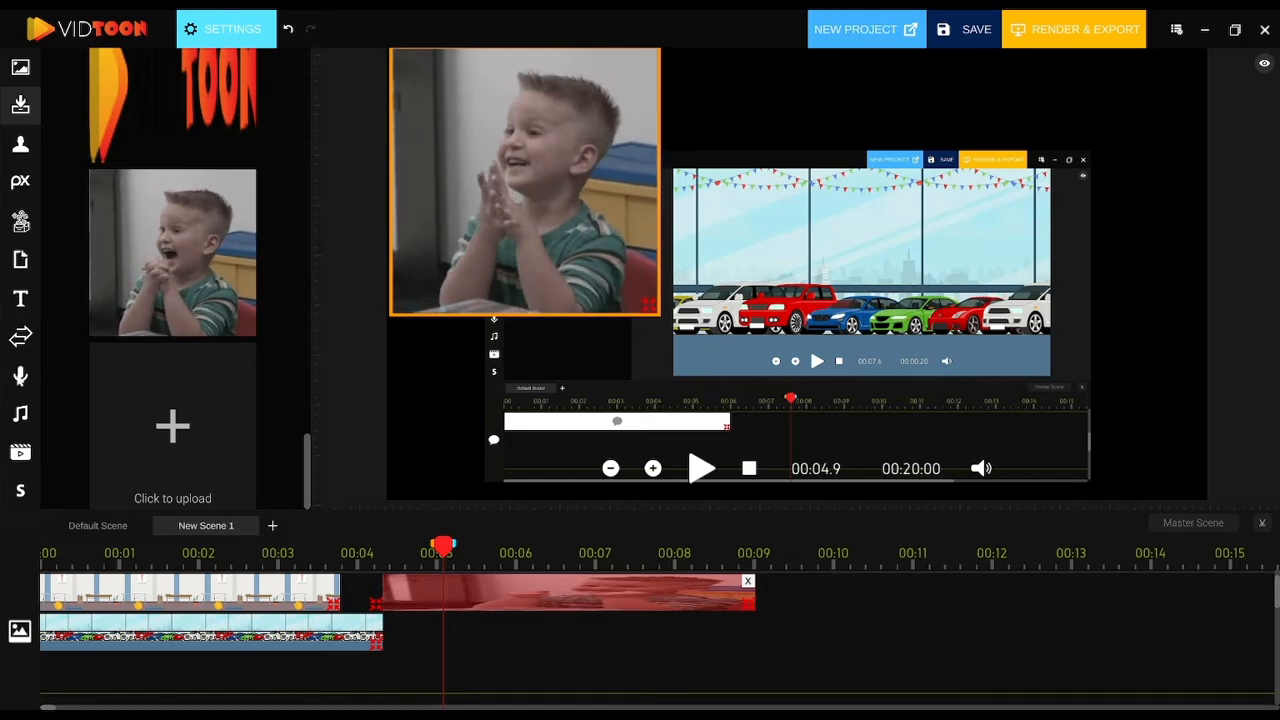
{"action": "left_click", "coordinate": [20, 376]}
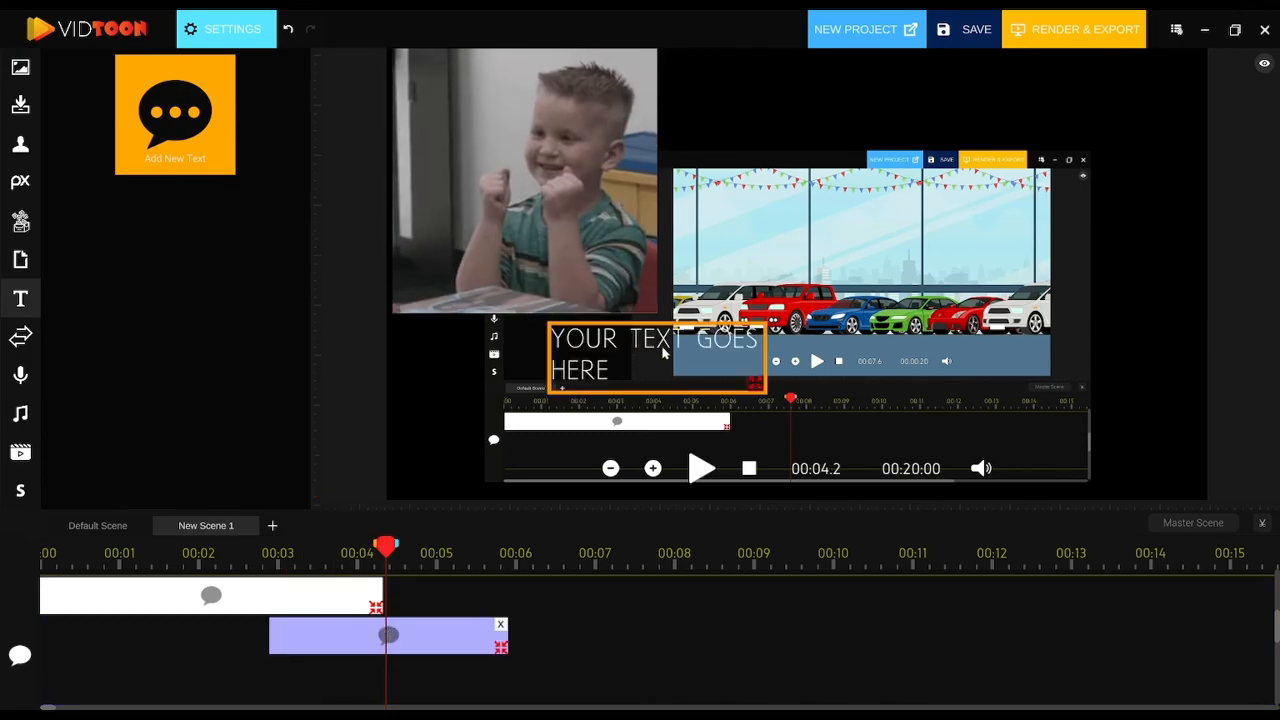
Step: Move the text box to the top and set it to read 'You can add text to your scenes'
{"action": "left_click_drag", "start_coordinate": [656, 356], "coordinate": [904, 140]}
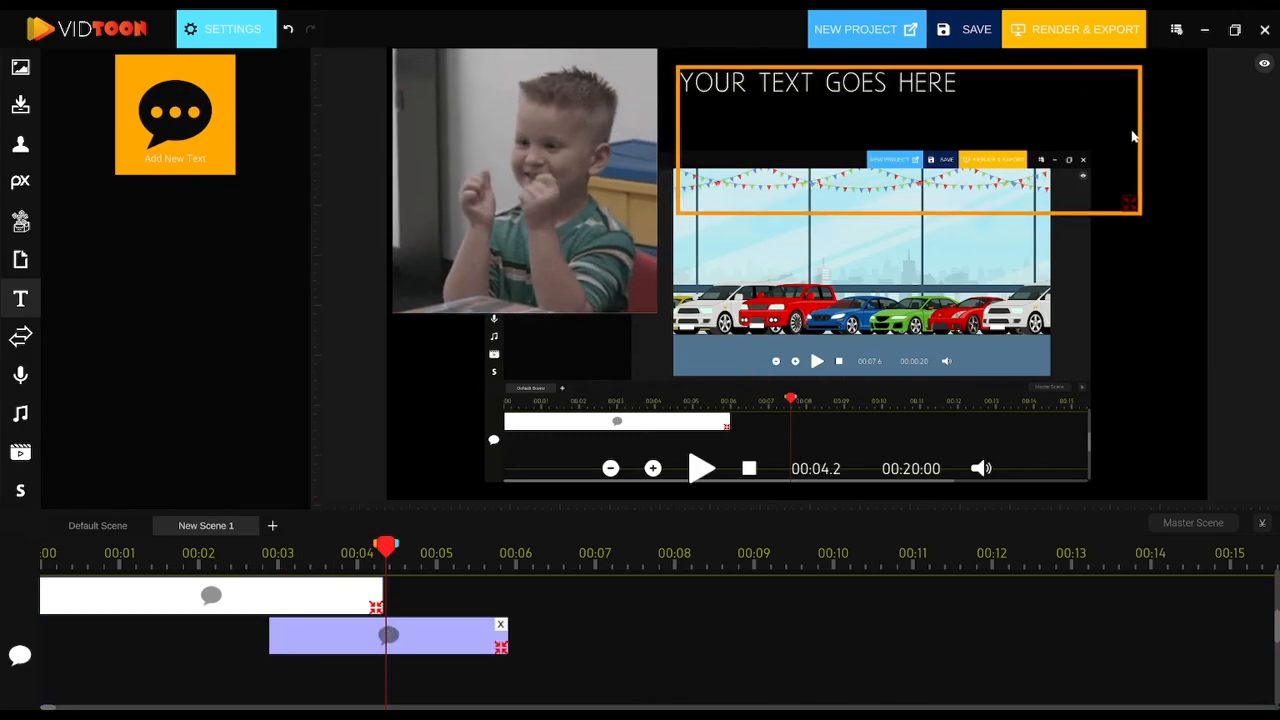
{"action": "left_click", "coordinate": [224, 30]}
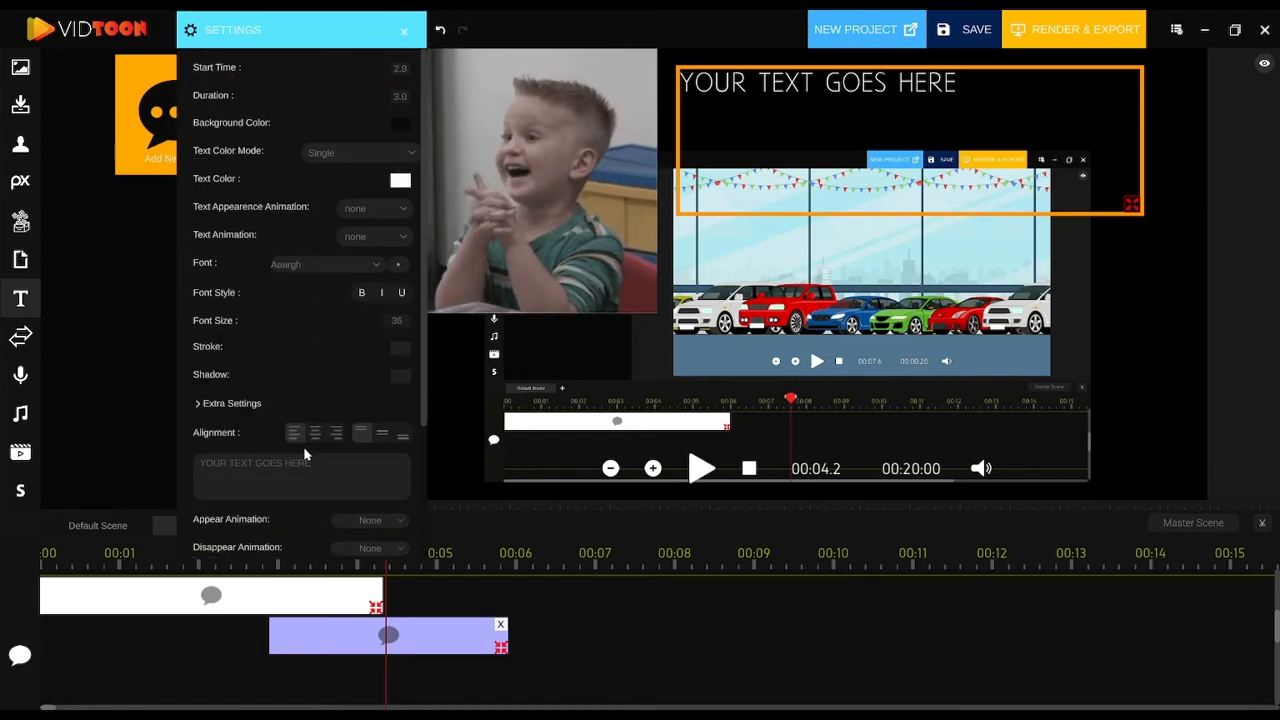
{"action": "type", "text": "You can"}
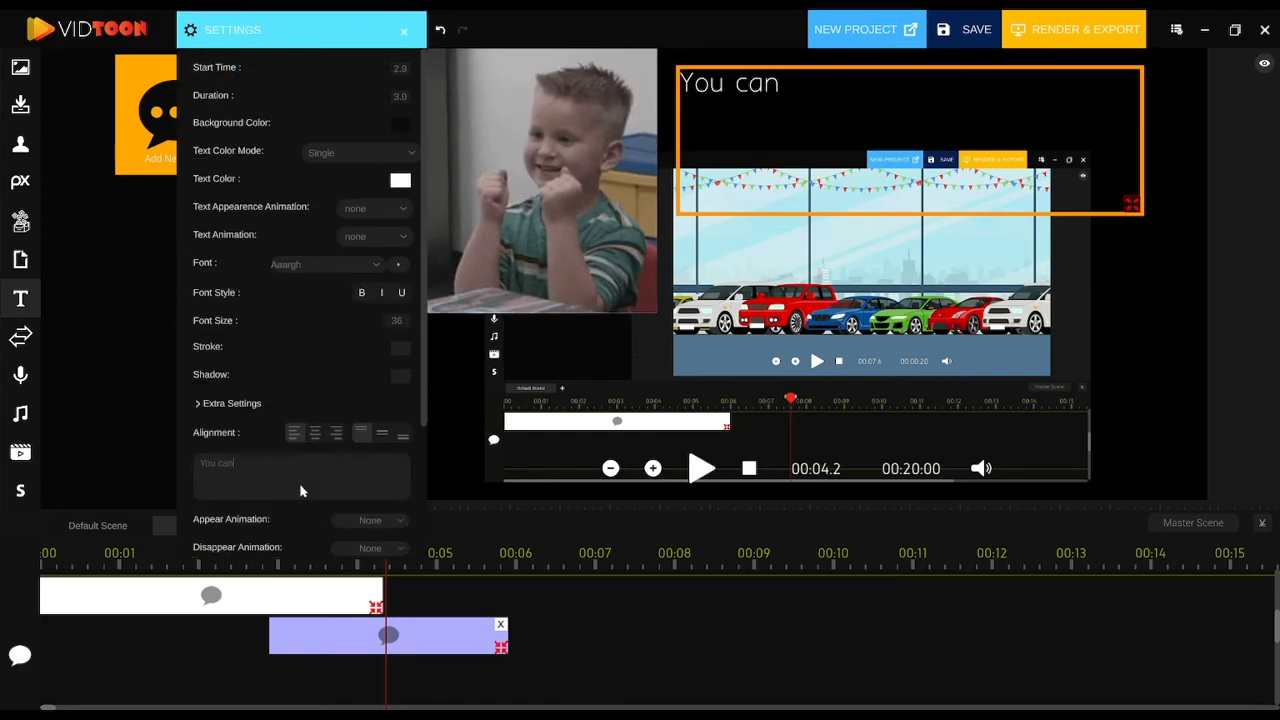
{"action": "type", "text": "add text"}
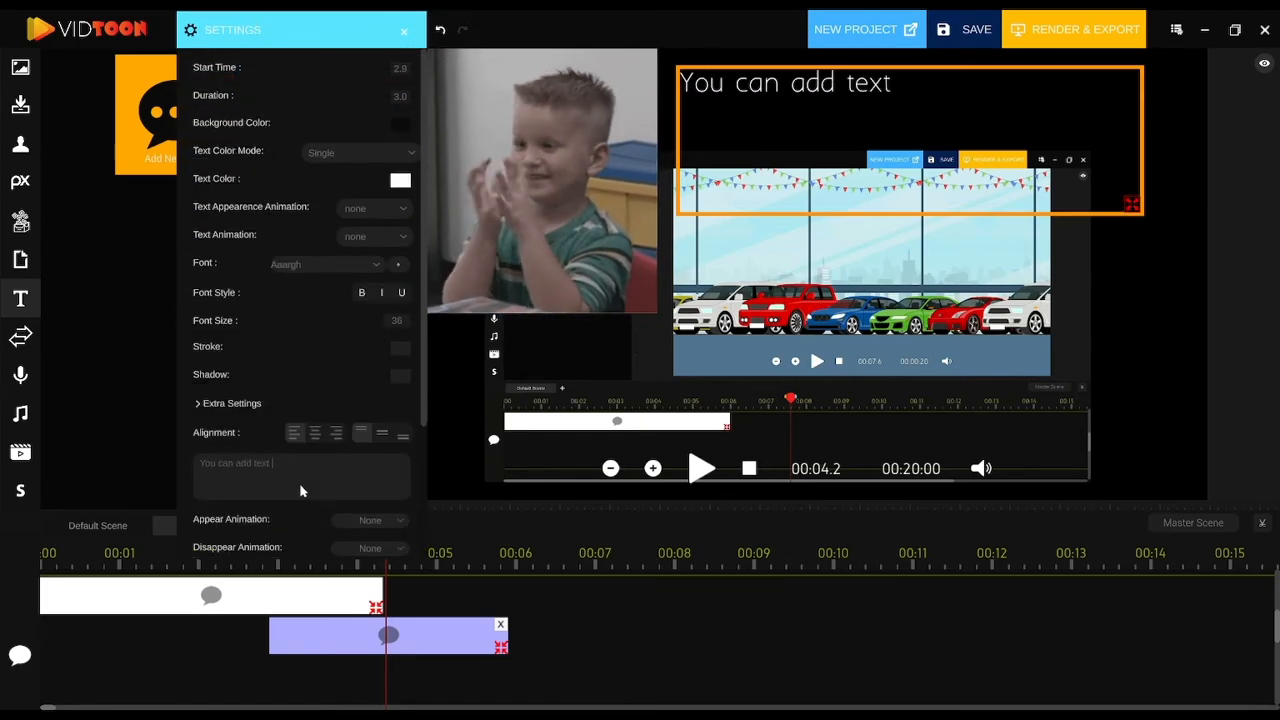
{"action": "type", "text": "to your scenes"}
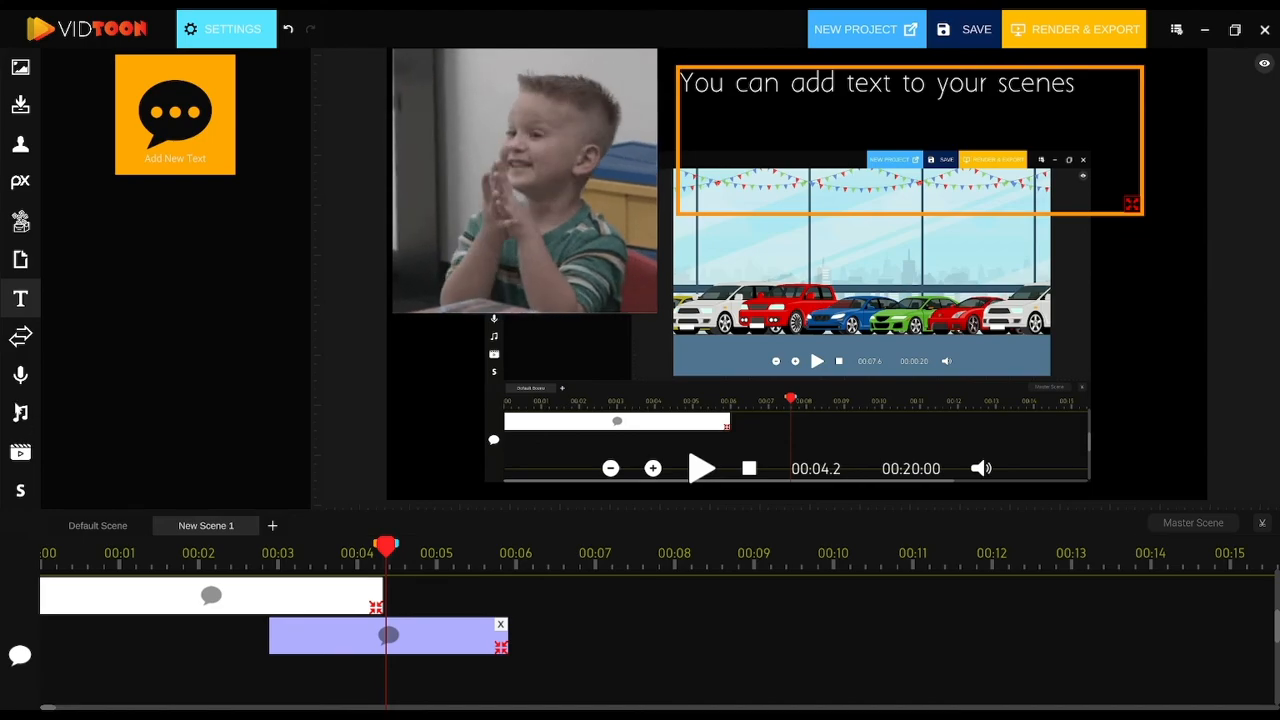
Step: Switch to the Music library to upload a track
{"action": "left_click", "coordinate": [20, 412]}
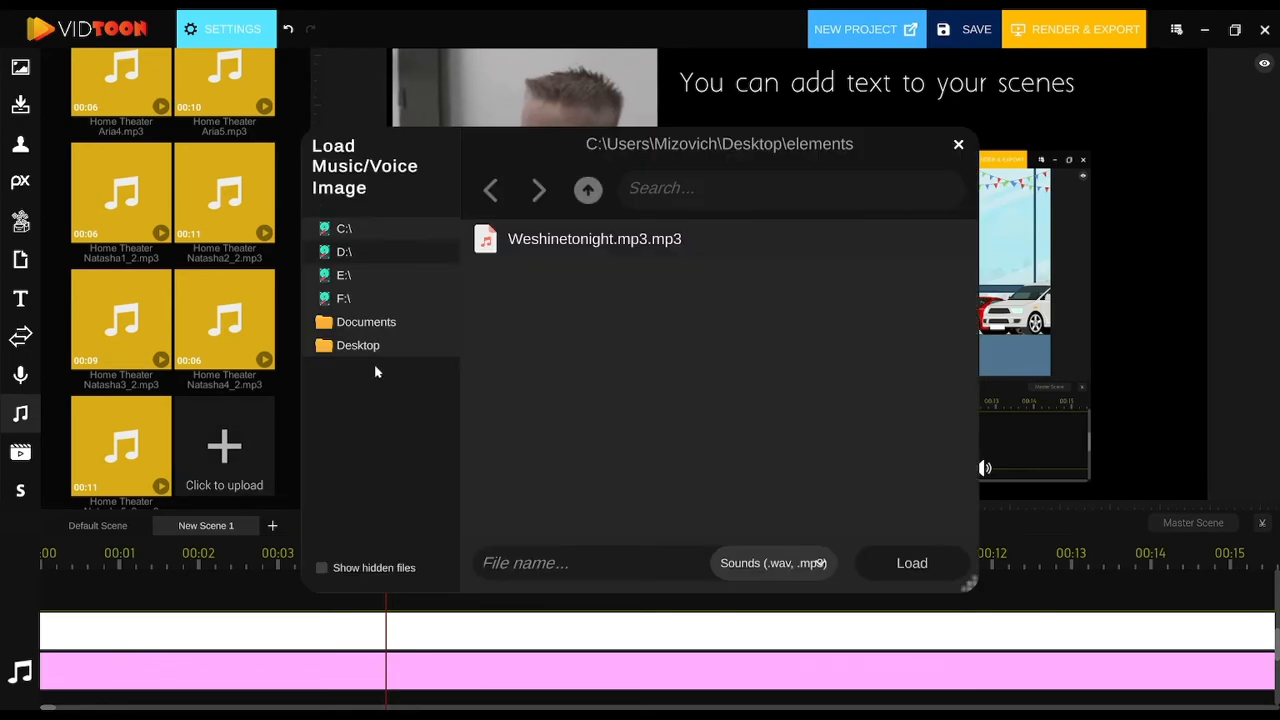
Step: Load Weshinetonight.mp3 into the music library alongside the Home Theater tracks
{"action": "left_click", "coordinate": [594, 238]}
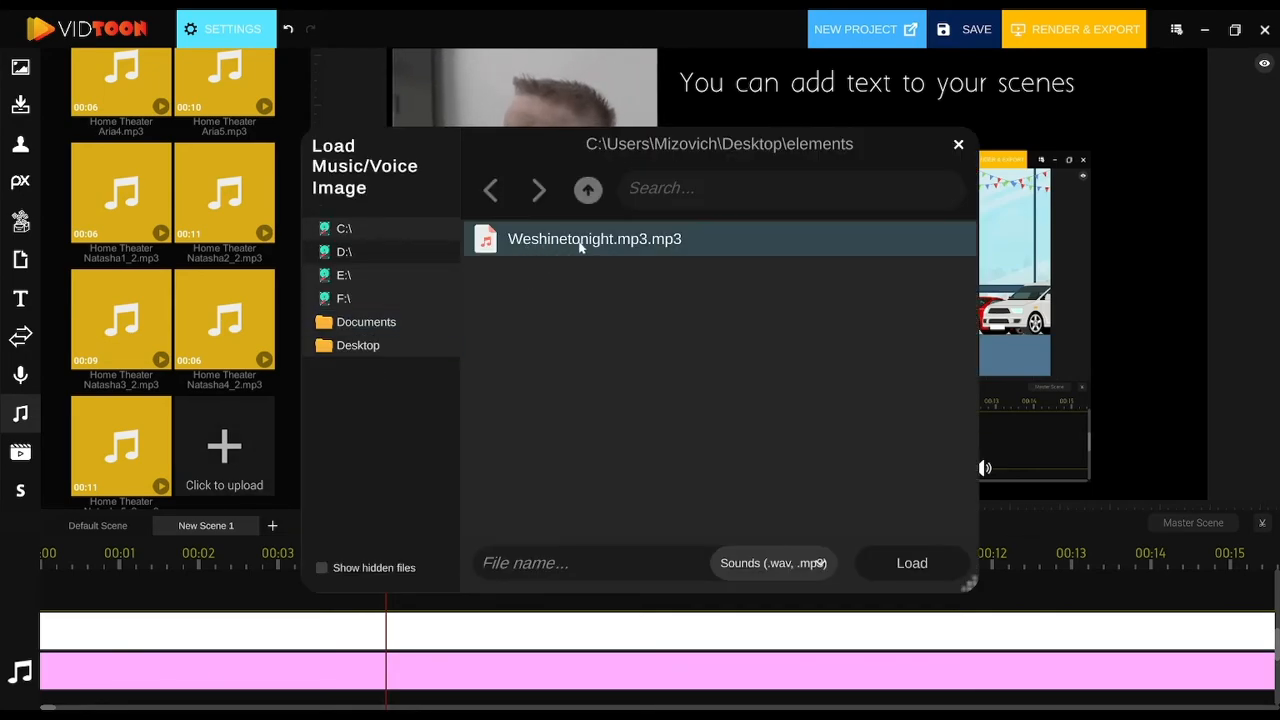
{"action": "left_click", "coordinate": [910, 562]}
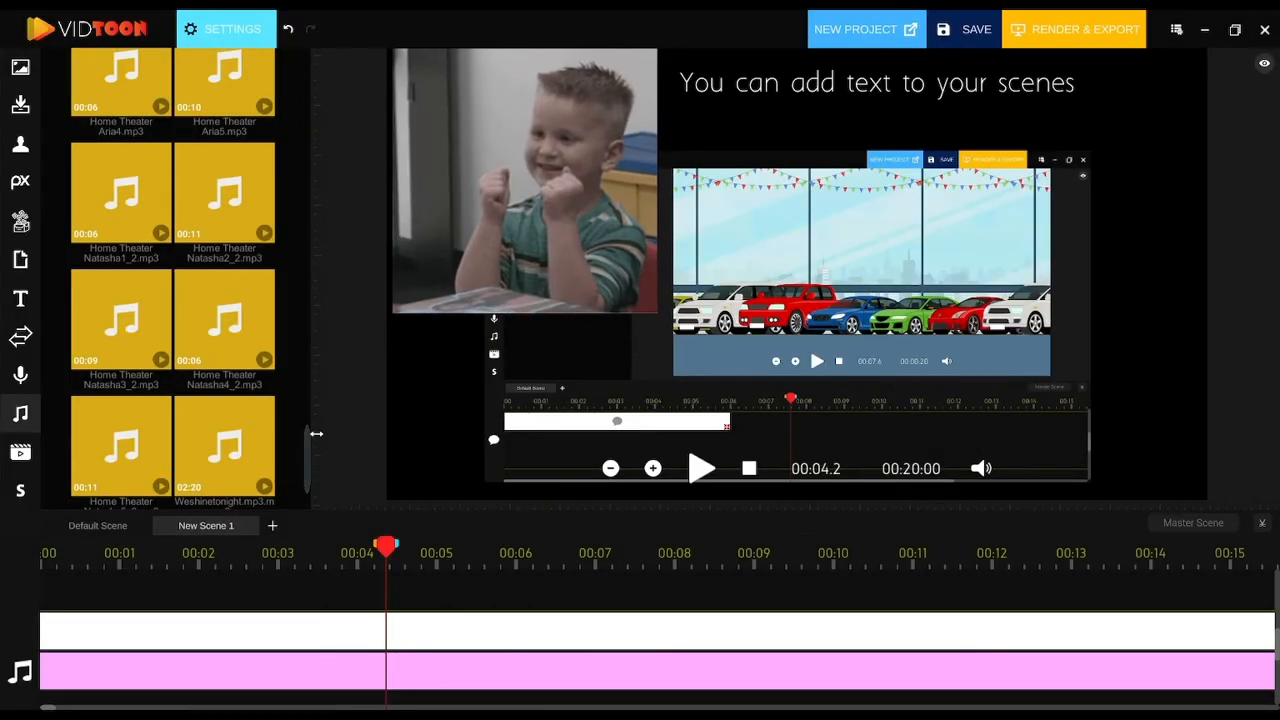
{"action": "scroll", "scroll_direction": "down", "scroll_amount": 3}
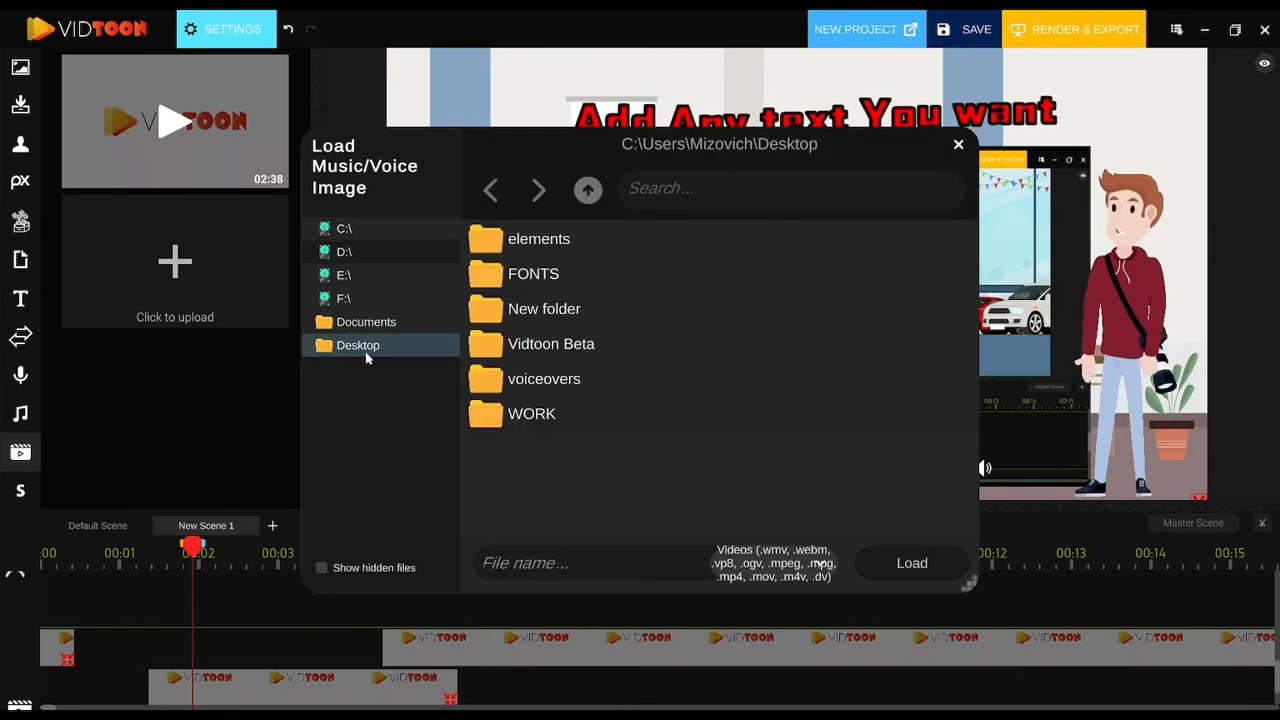
Step: Browse Documents and Desktop in the video upload dialog, then close it without loading
{"action": "left_click", "coordinate": [366, 320]}
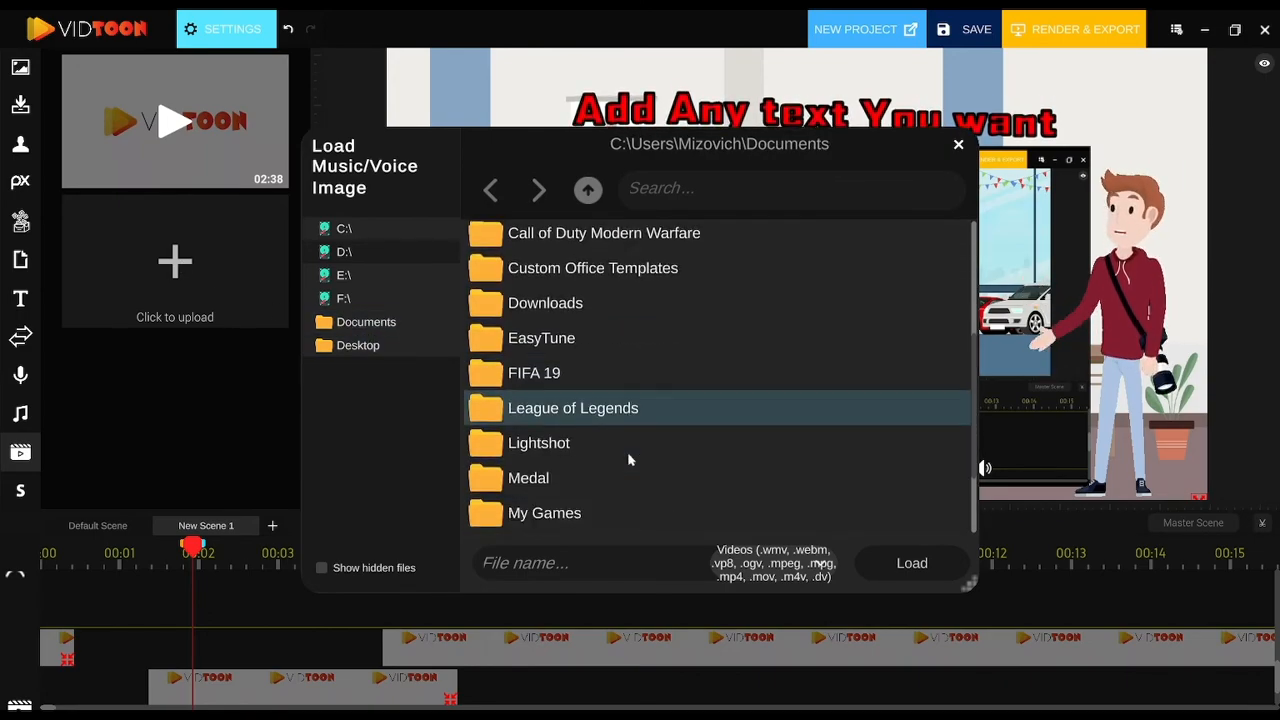
{"action": "left_click", "coordinate": [356, 344]}
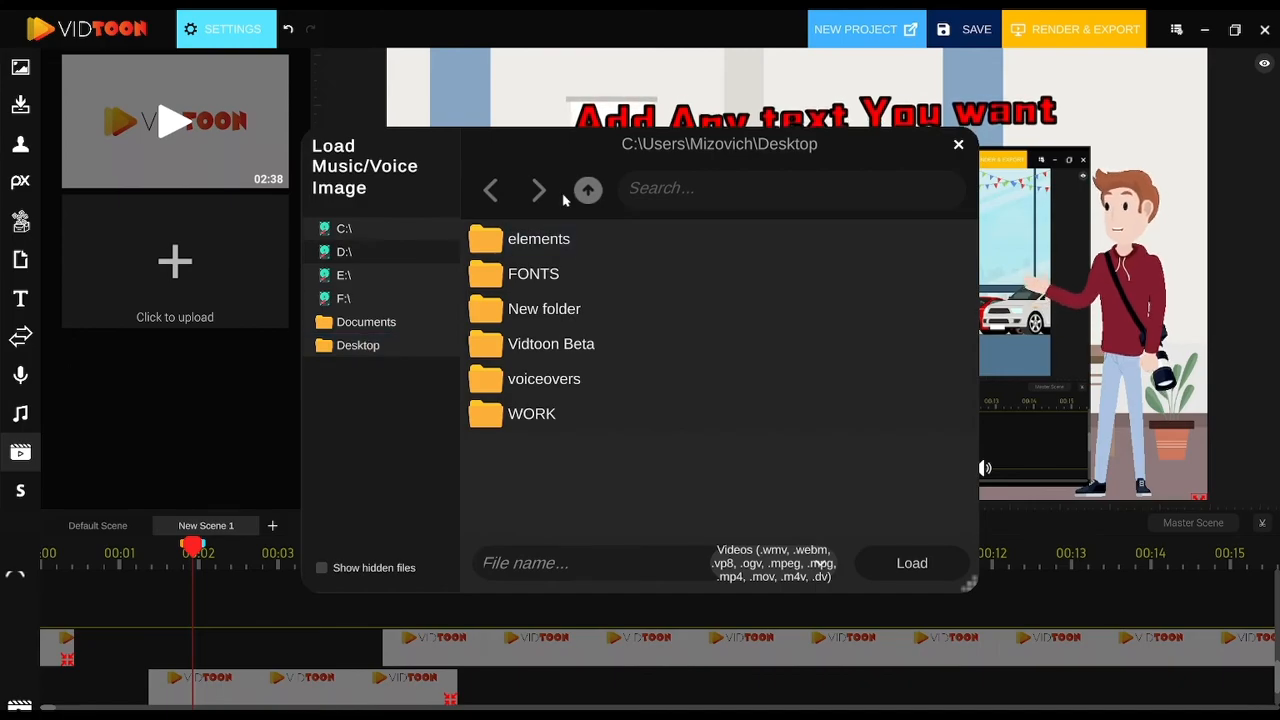
{"action": "left_click", "coordinate": [588, 190]}
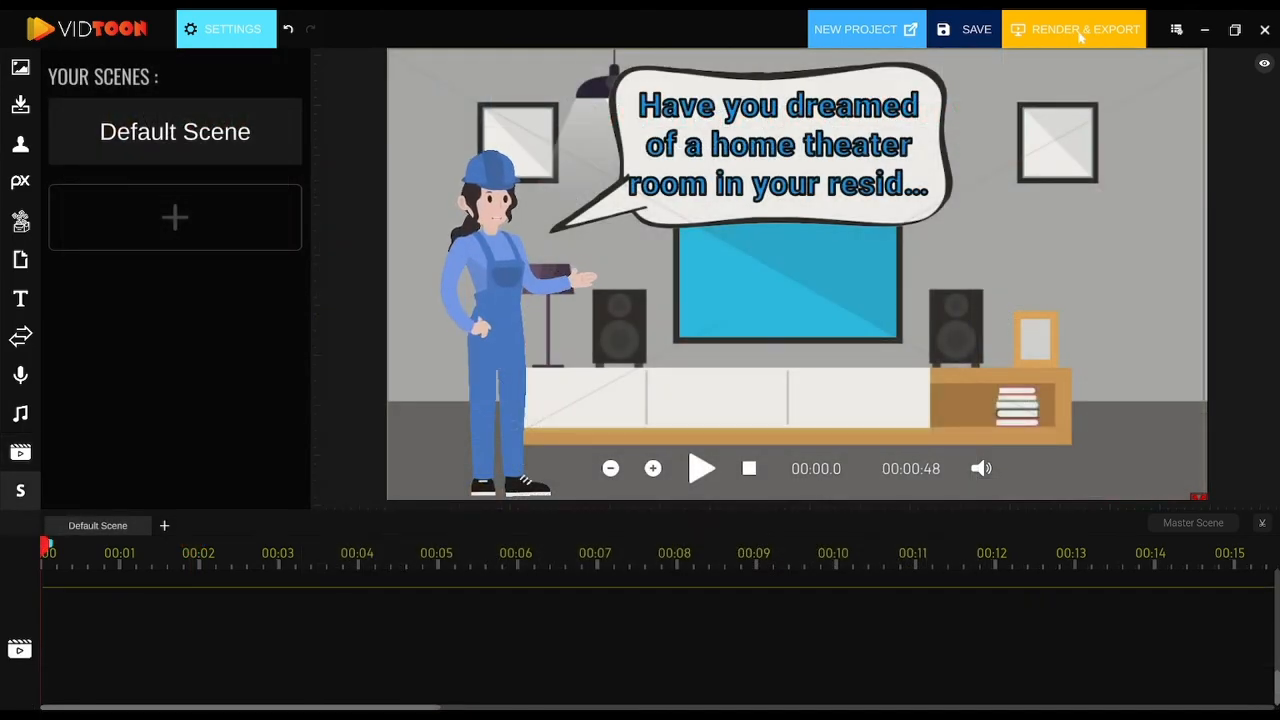
Step: Start a Render & Export and confirm it in the Export Video dialog
{"action": "left_click", "coordinate": [1074, 30]}
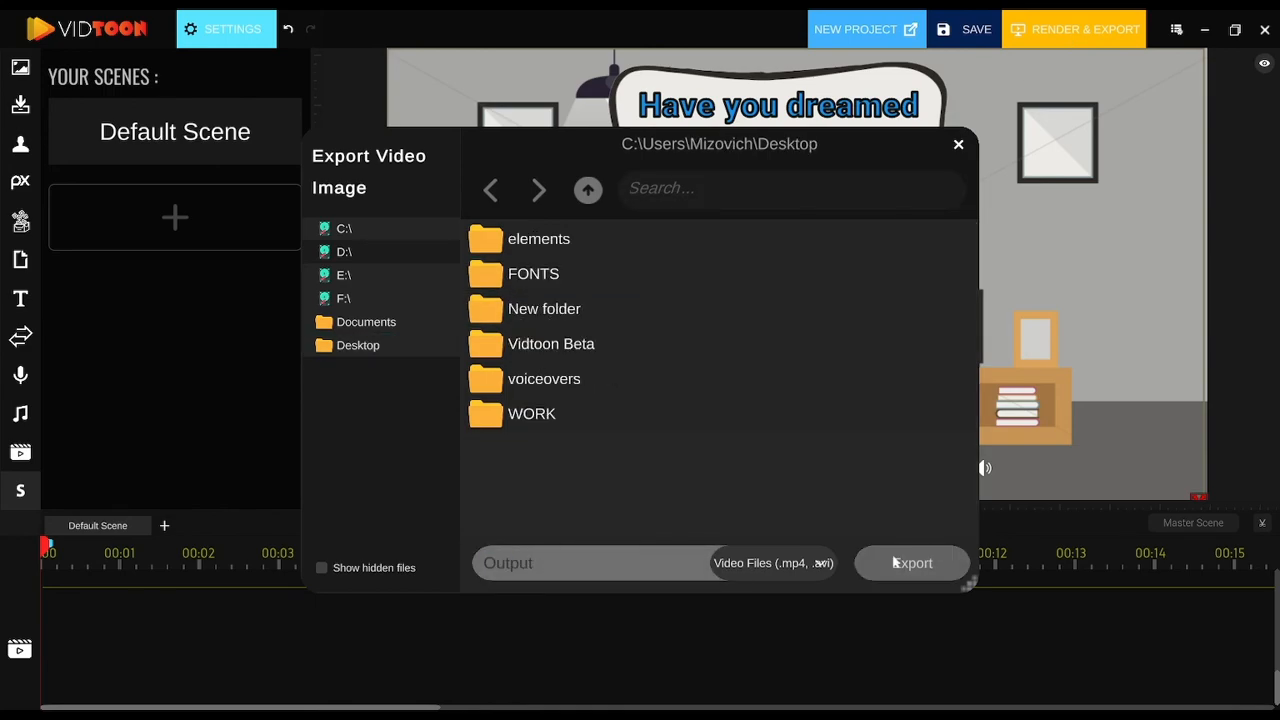
{"action": "left_click", "coordinate": [956, 144]}
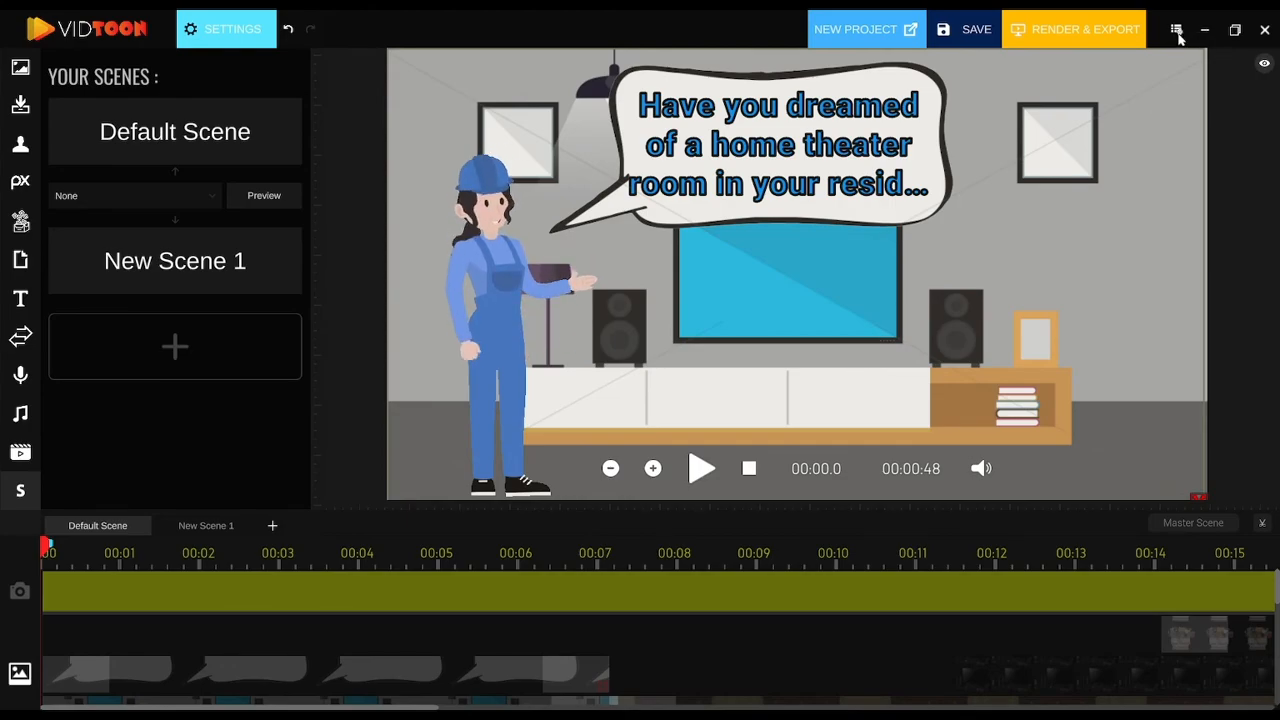
{"action": "left_click", "coordinate": [1176, 30]}
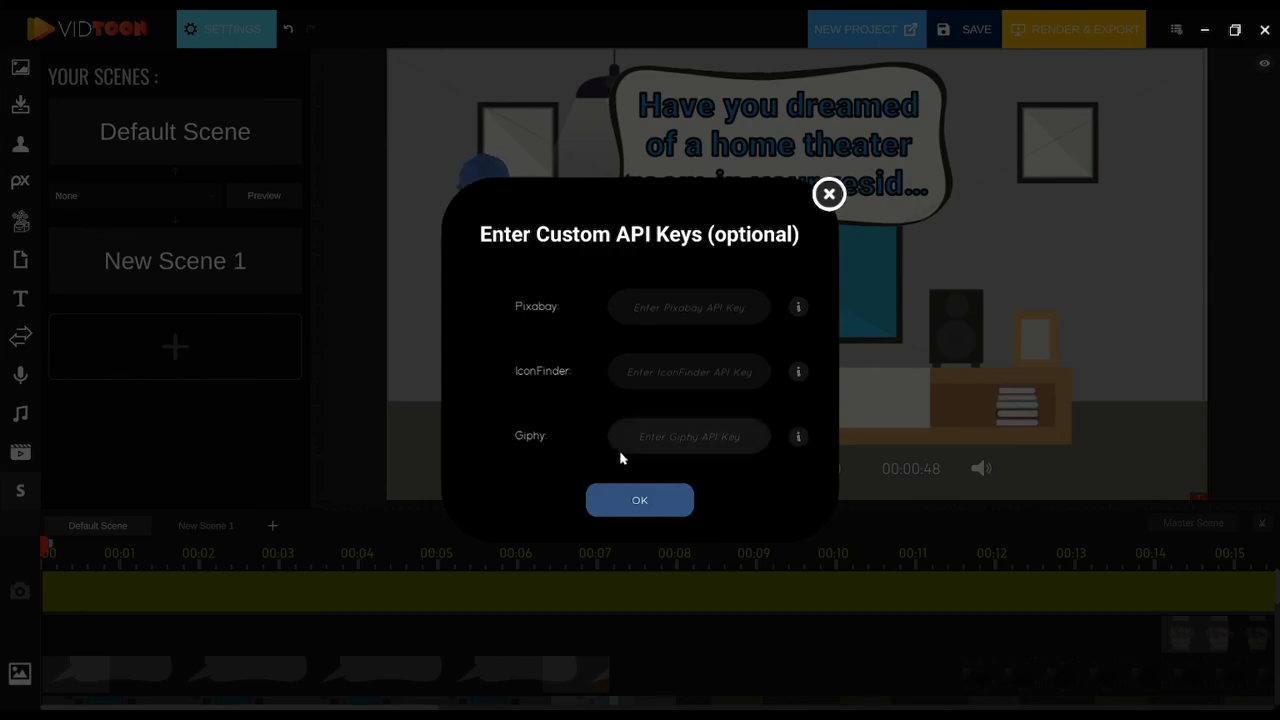
{"action": "left_click", "coordinate": [640, 500]}
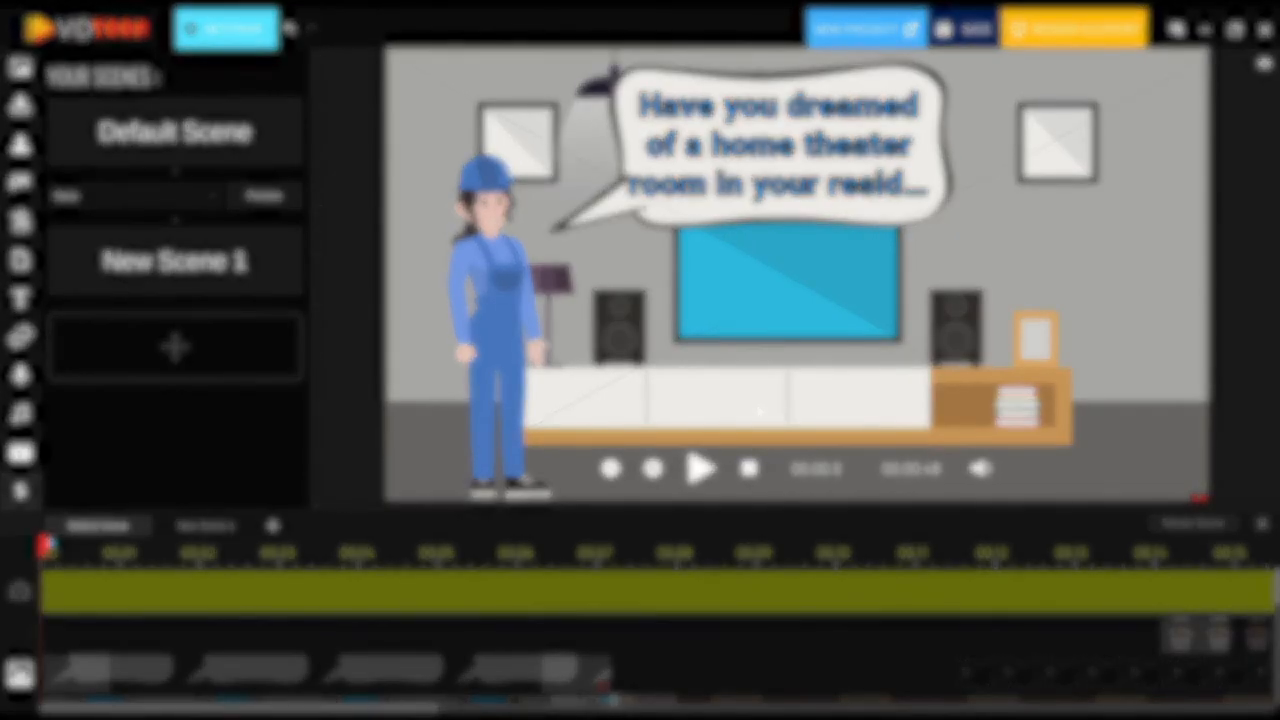